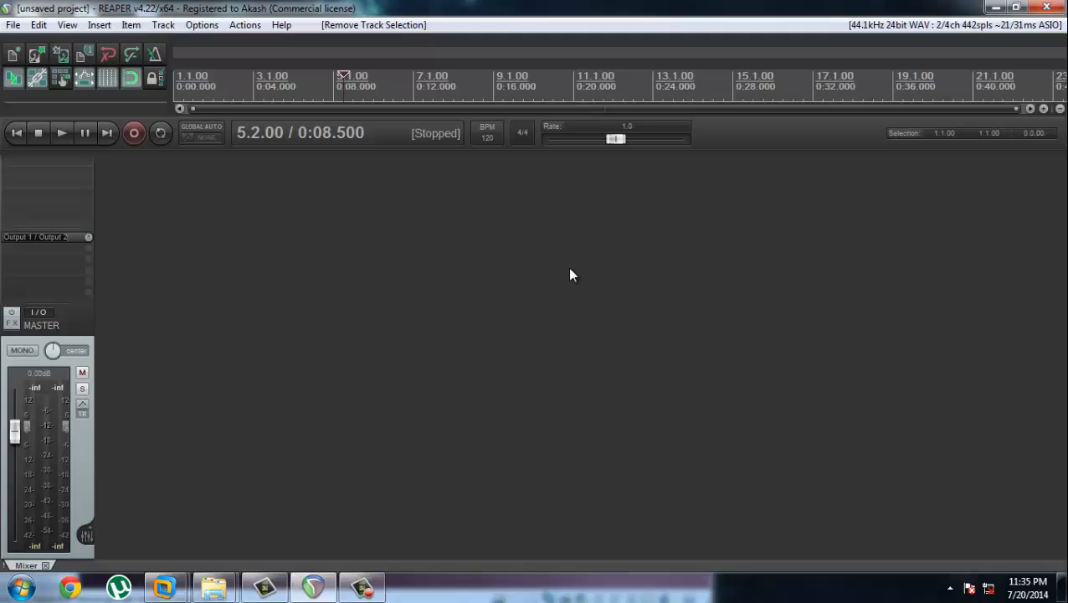
mouse_move(327, 75)
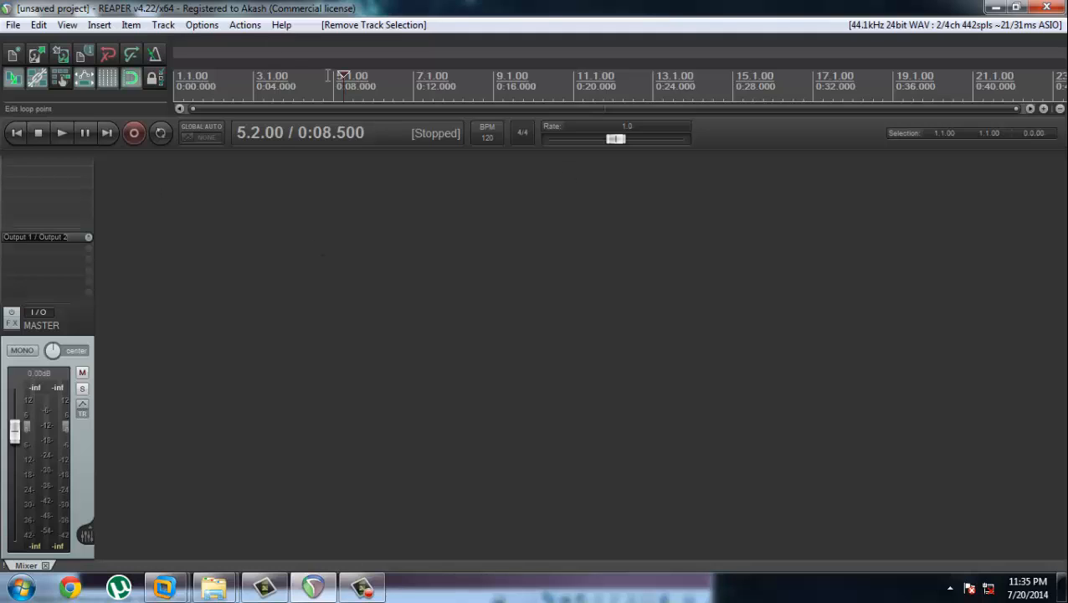
mouse_move(446, 187)
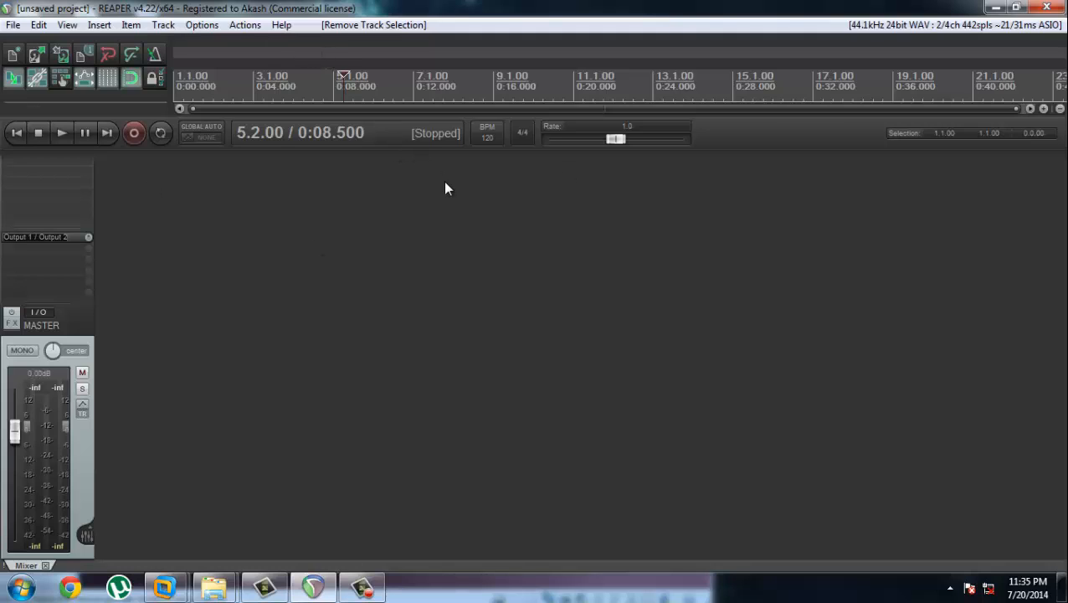
mouse_move(352, 320)
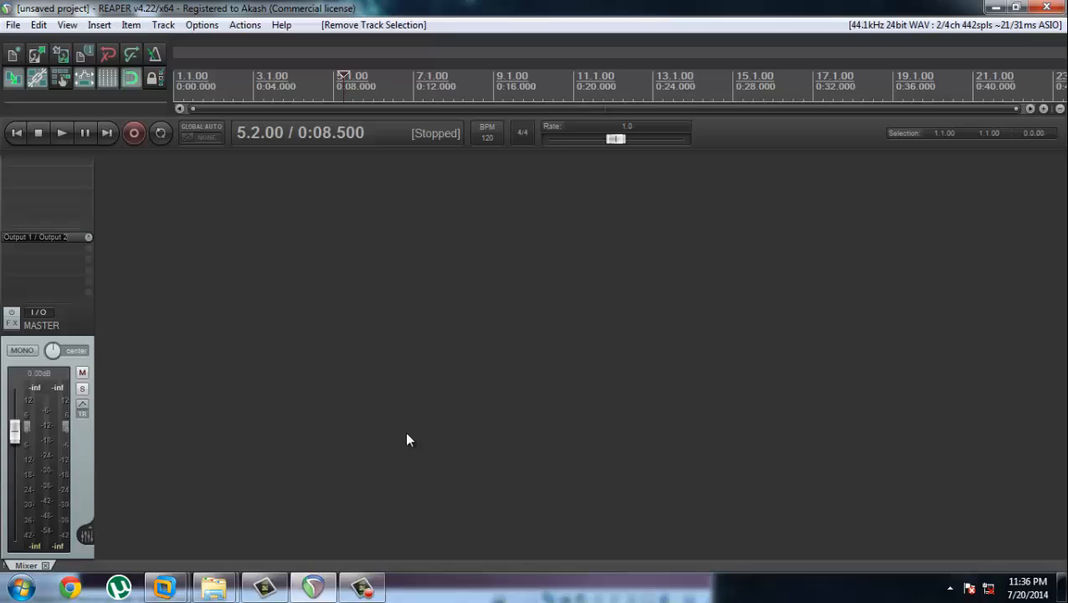
mouse_move(422, 418)
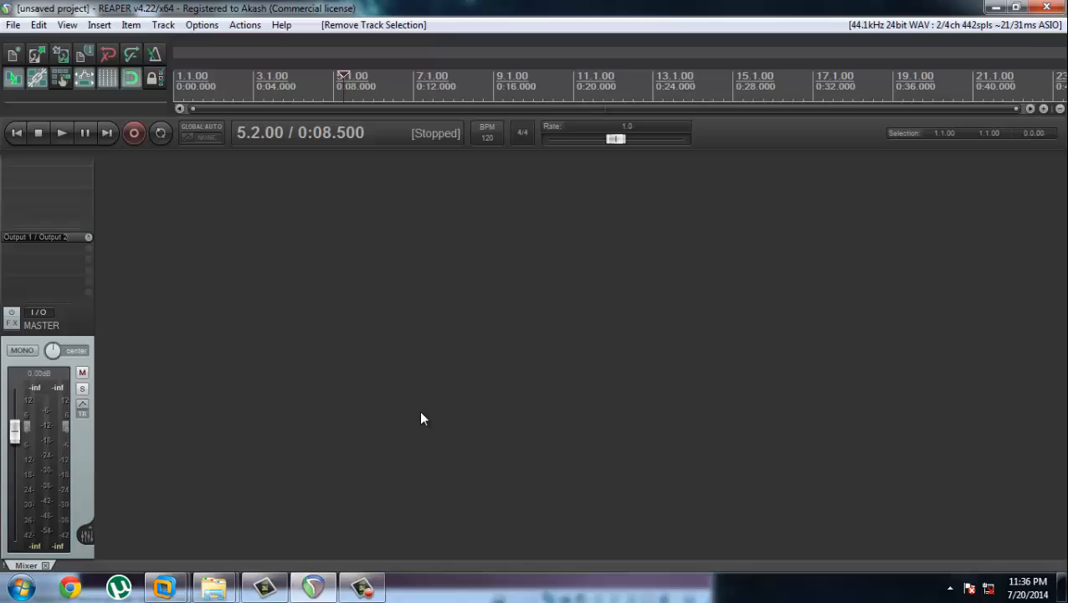
mouse_move(339, 303)
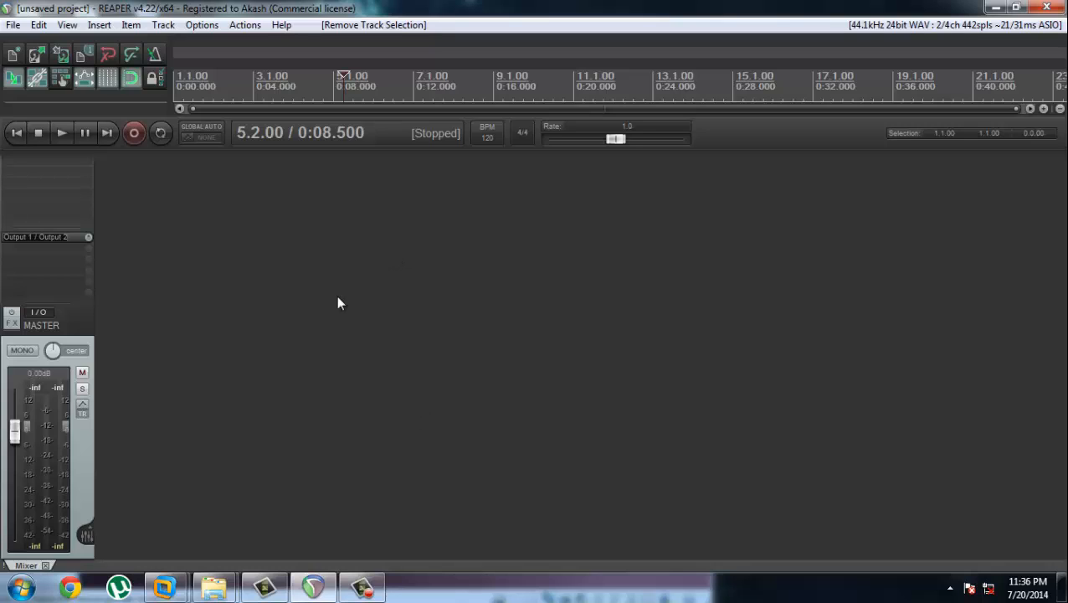
mouse_move(294, 337)
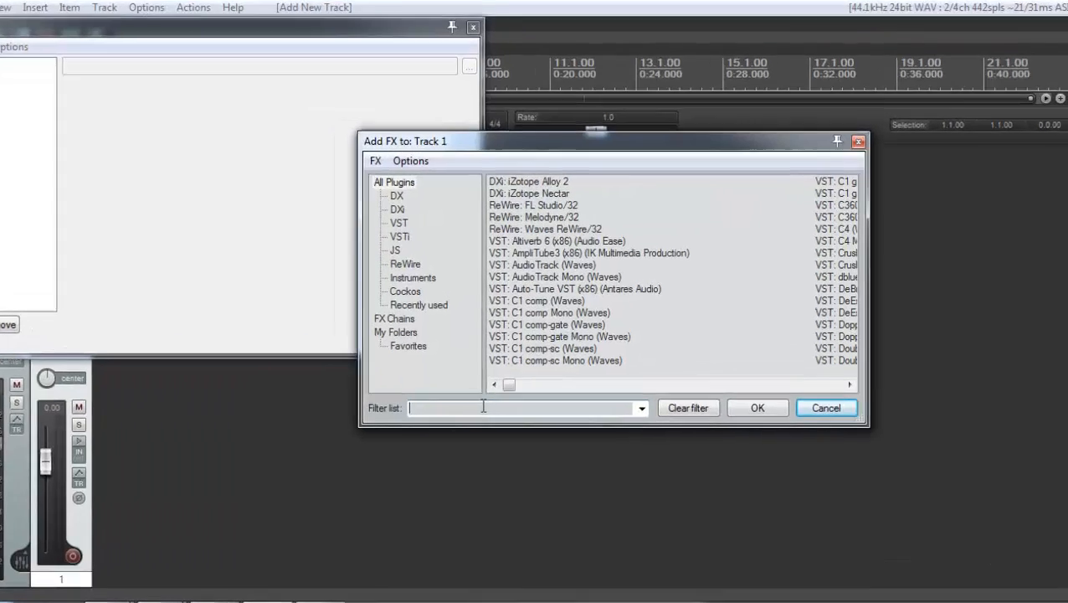
Add the VST Mobius 2 (x86) plugin to Track 1, view it, and close its window.
type("mobius")
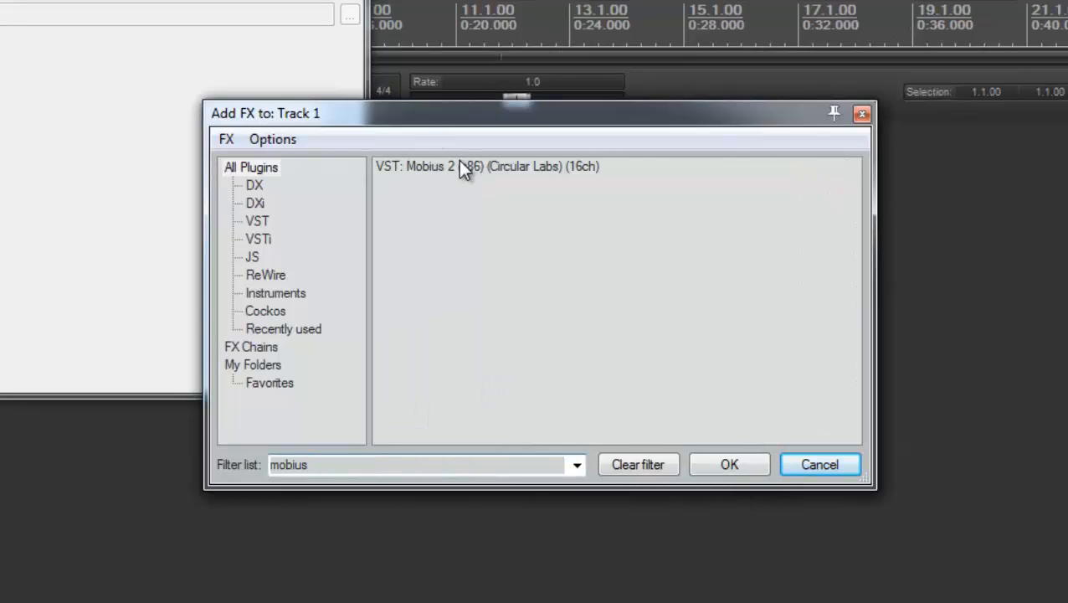
left_click(728, 465)
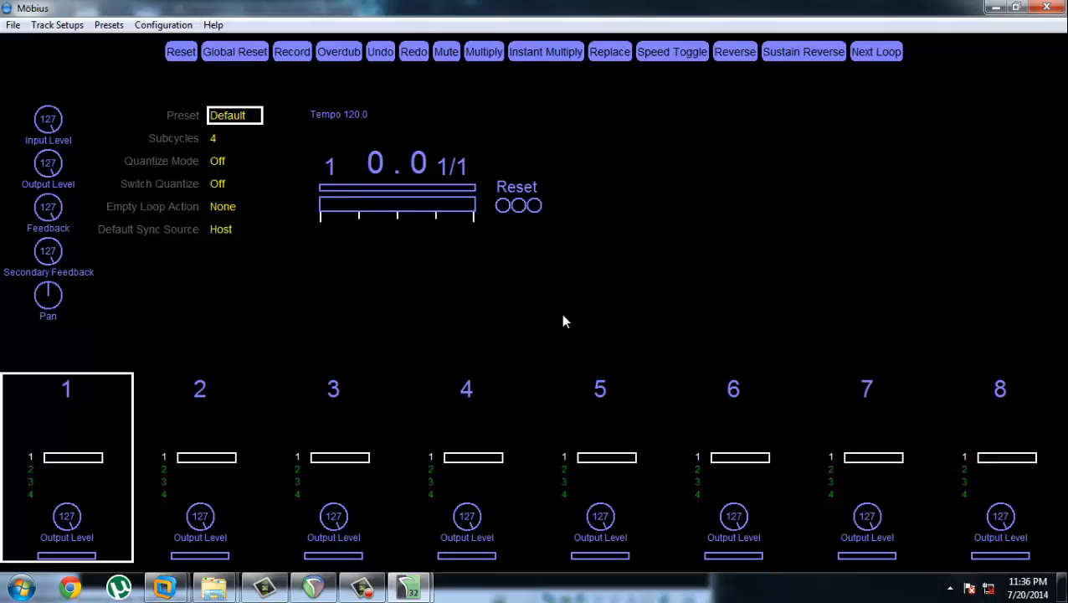
mouse_move(285, 442)
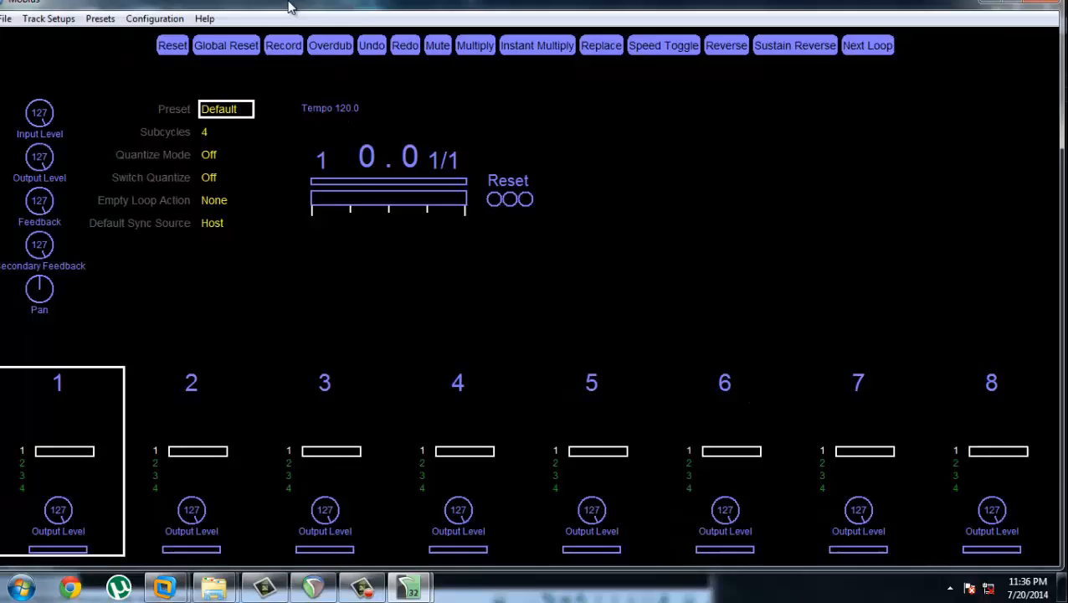
left_click(1015, 3)
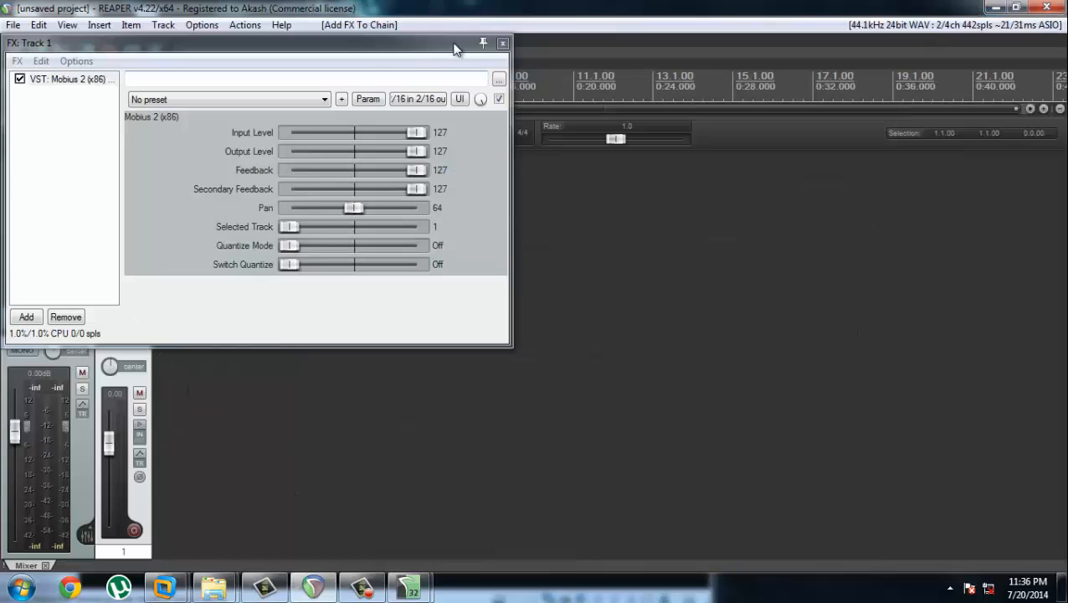
Close the FX chain and rename Track 1 to 'Mobius Track'.
left_click(502, 42)
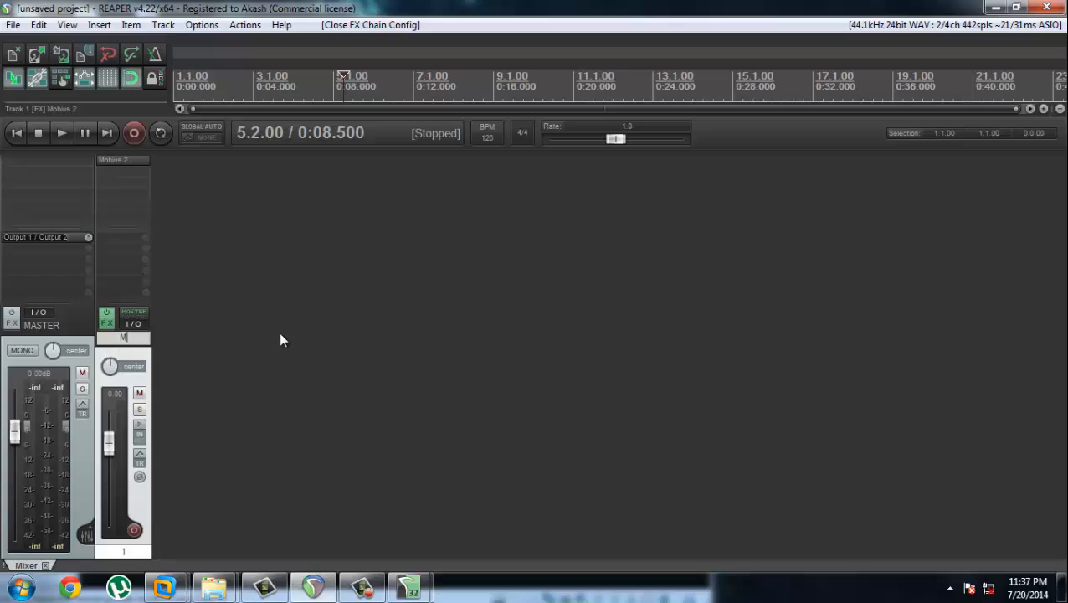
type("Mobius Track")
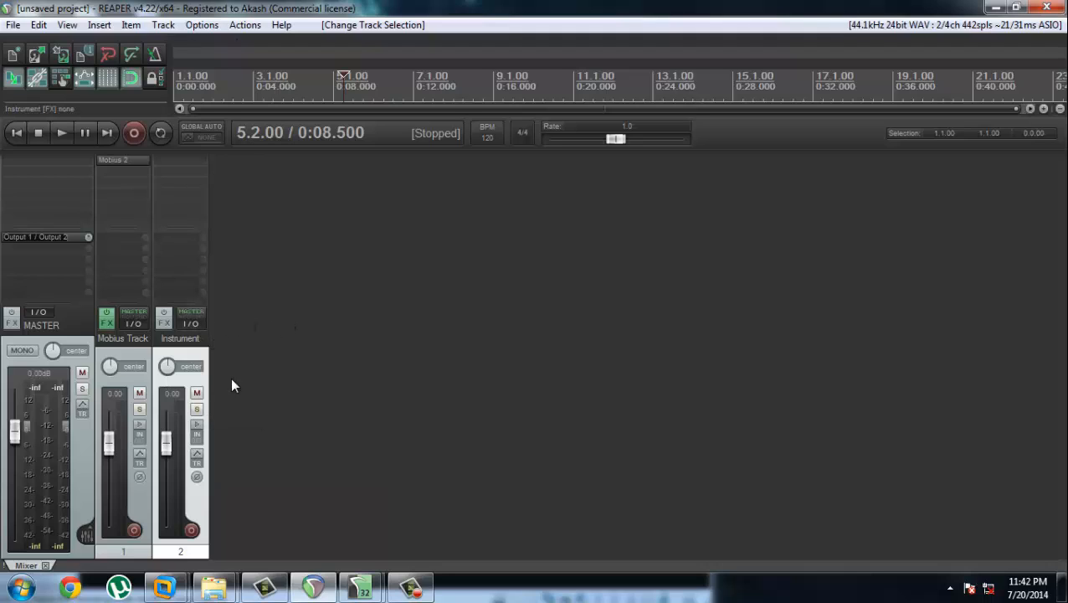
mouse_move(199, 356)
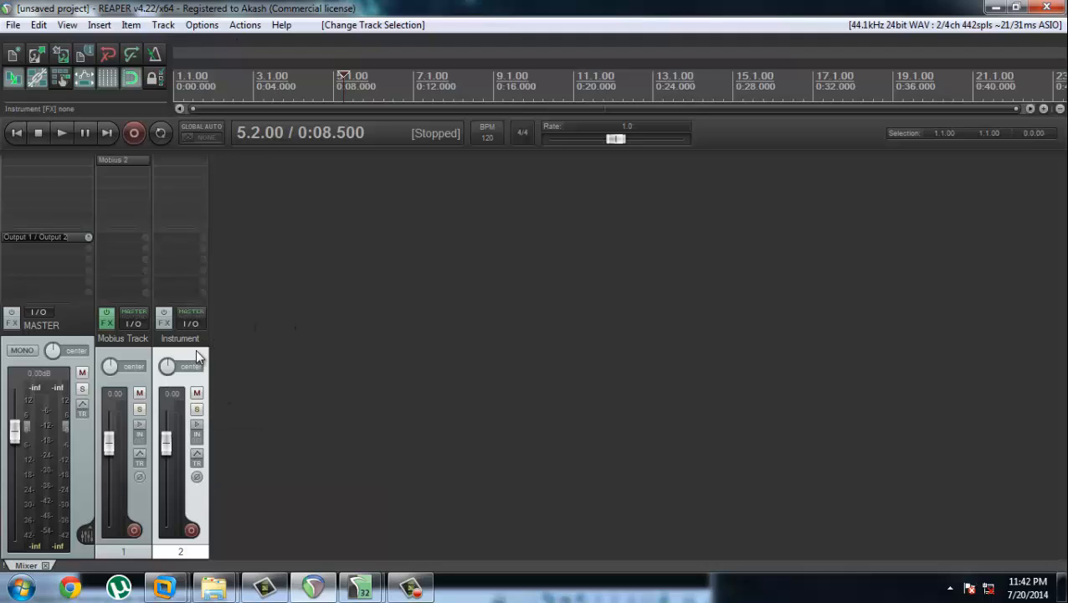
mouse_move(207, 428)
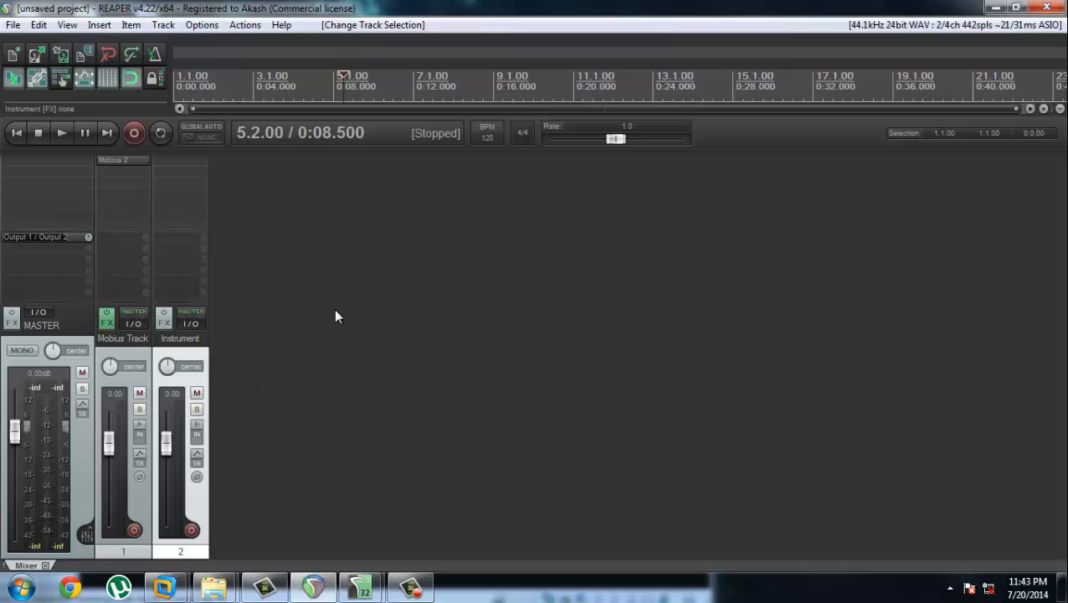
mouse_move(212, 383)
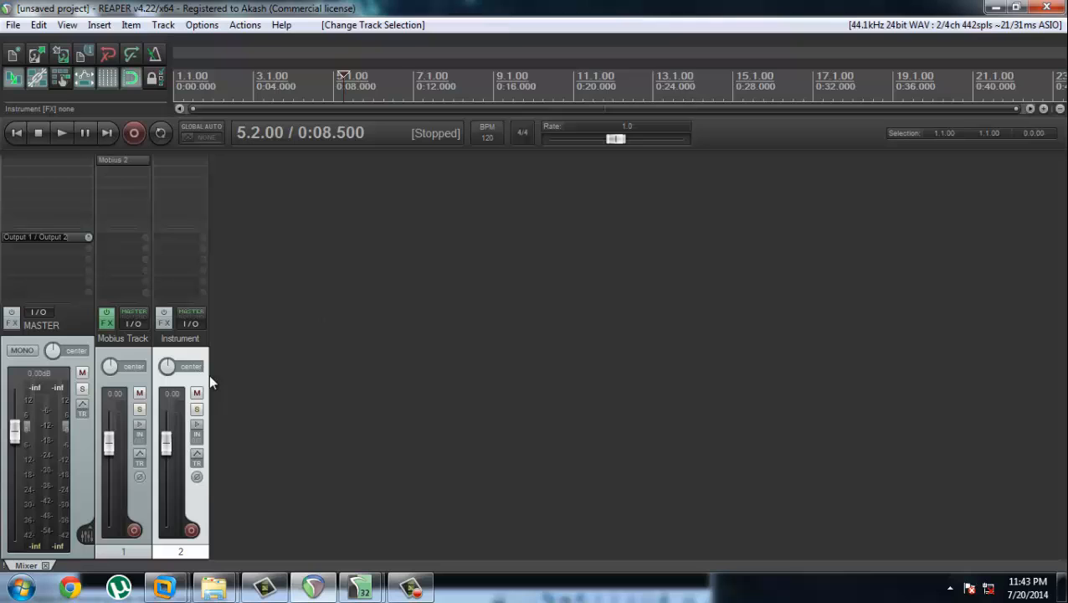
right_click(212, 381)
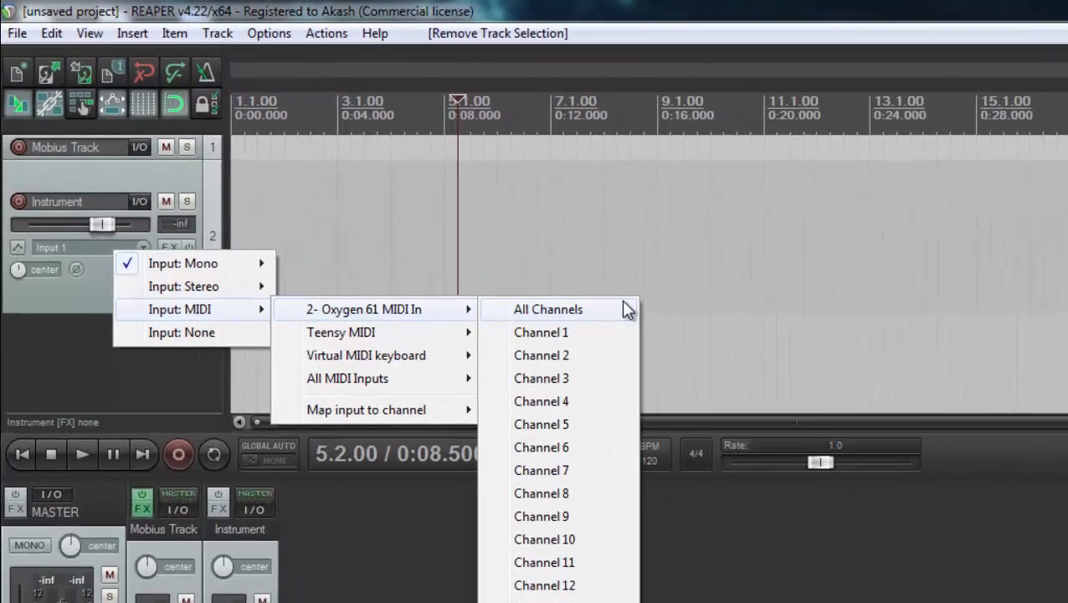
left_click(547, 309)
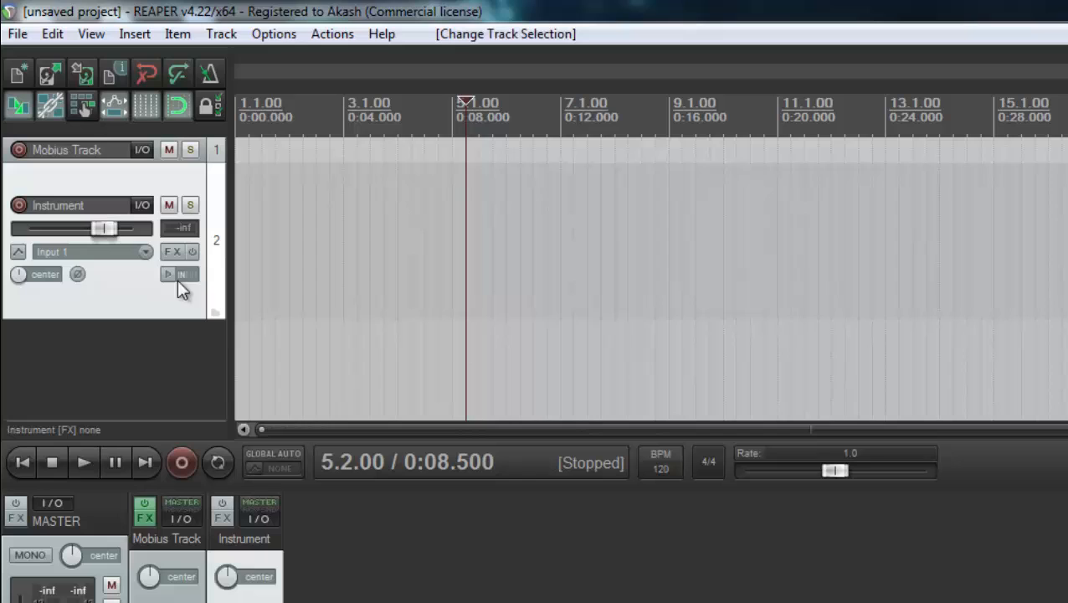
mouse_move(185, 267)
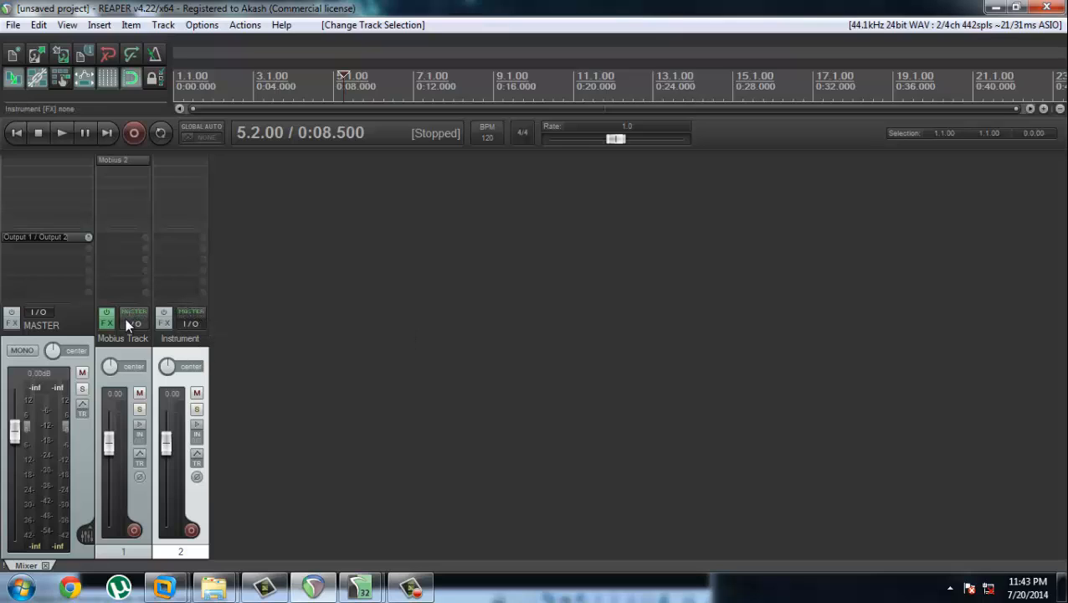
mouse_move(192, 323)
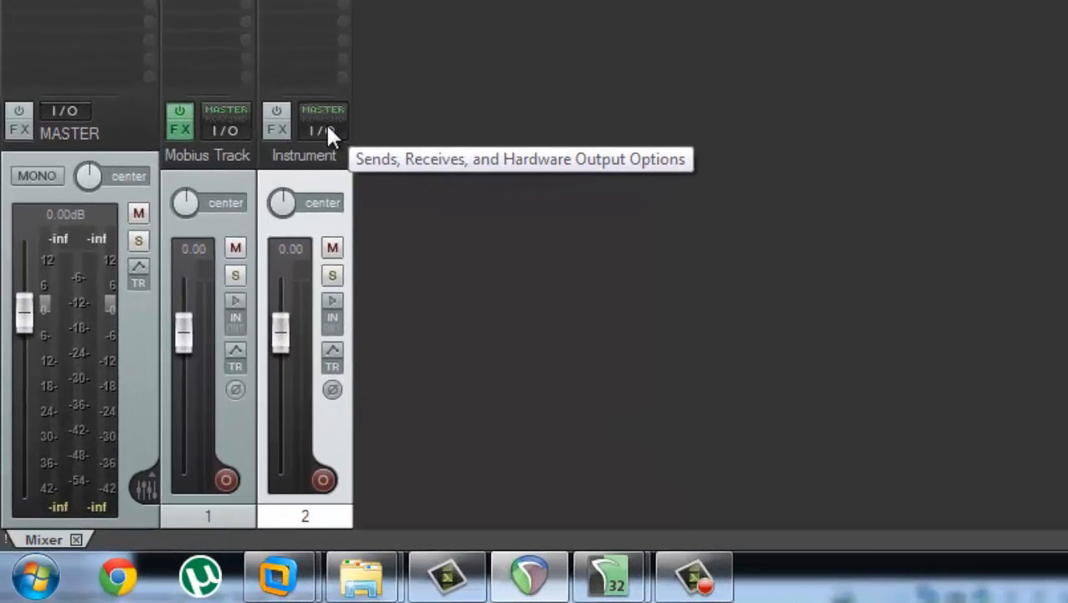
Send the Instrument track to Mobius Track with Master/parent send unchecked.
left_click(322, 130)
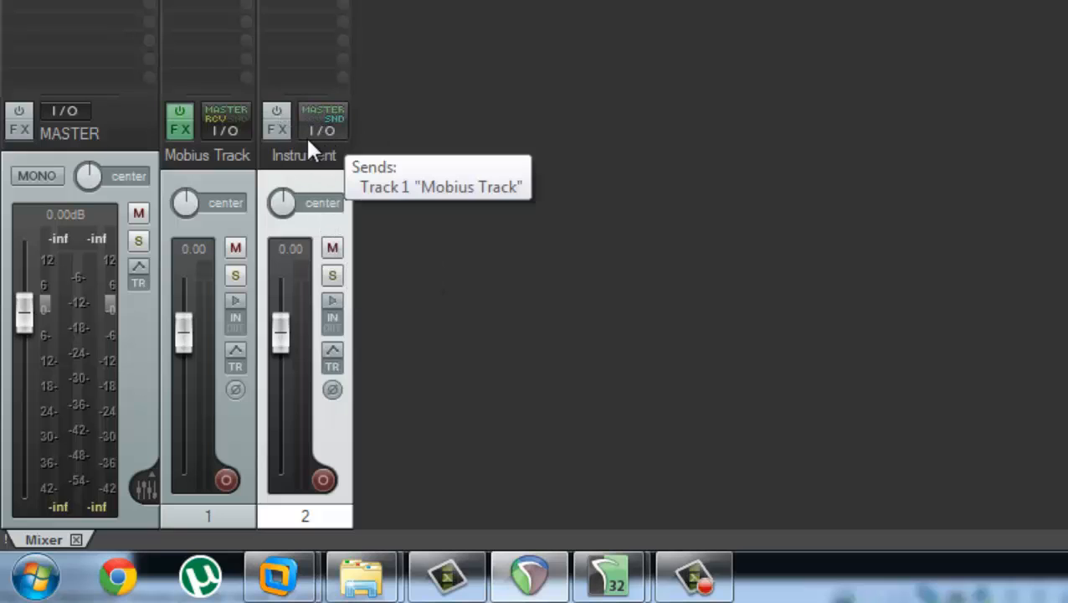
mouse_move(385, 140)
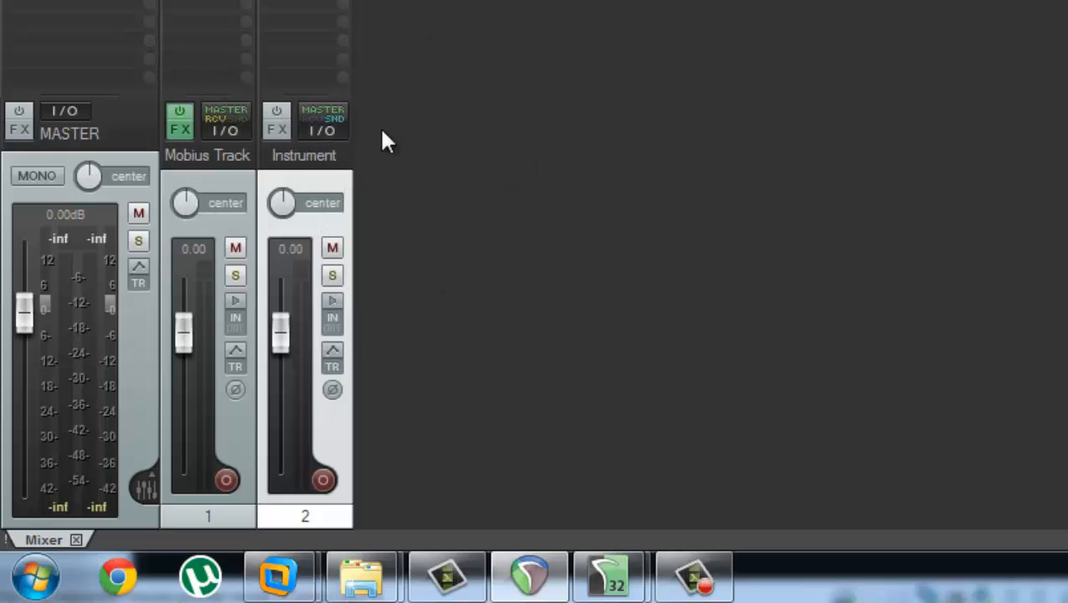
mouse_move(303, 205)
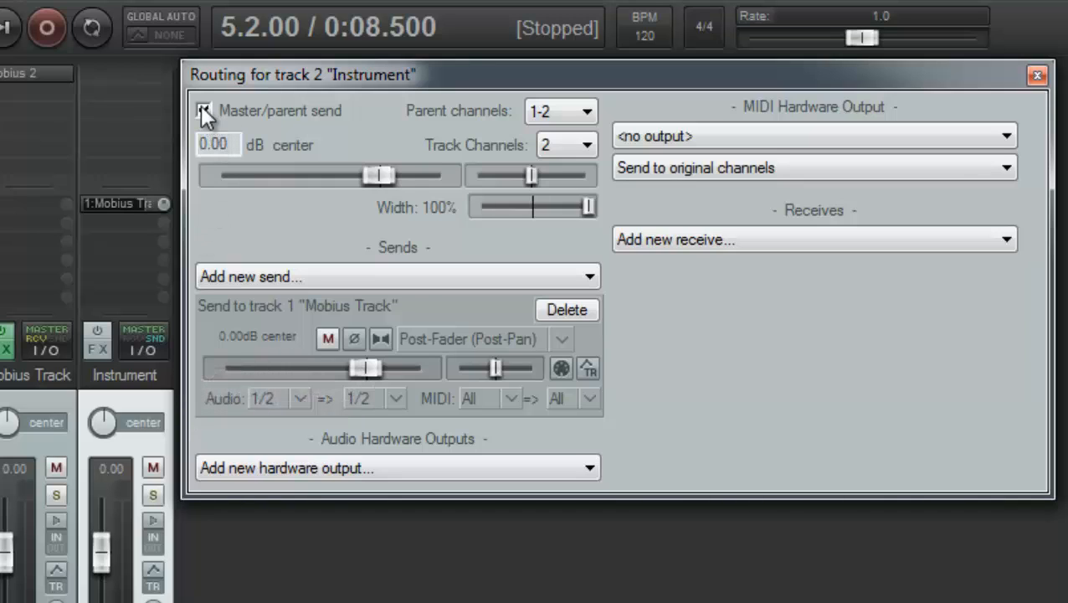
left_click(205, 109)
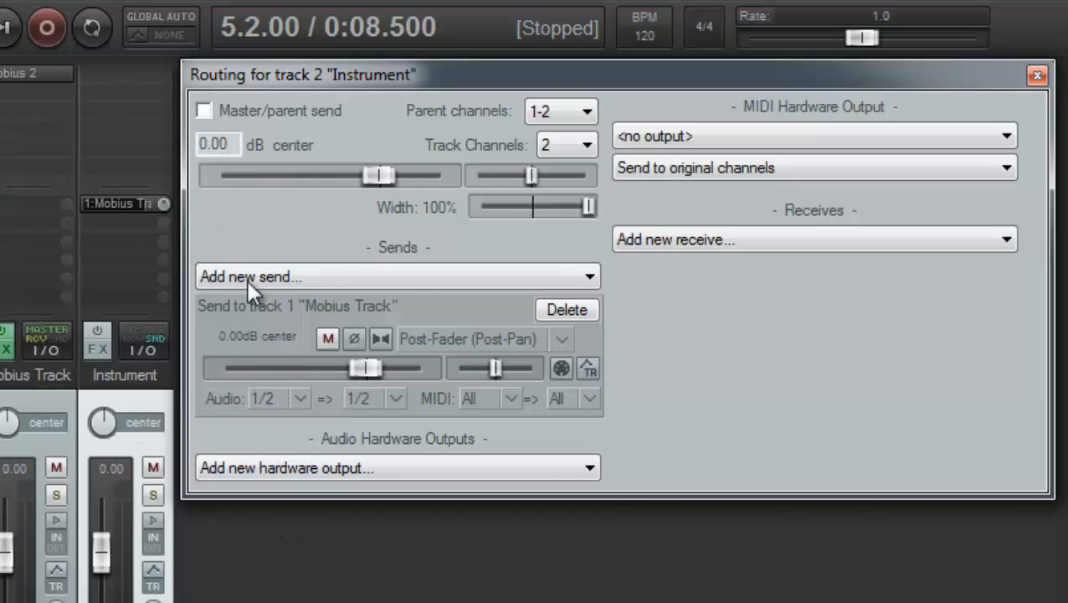
left_click_drag(301, 74, 559, 164)
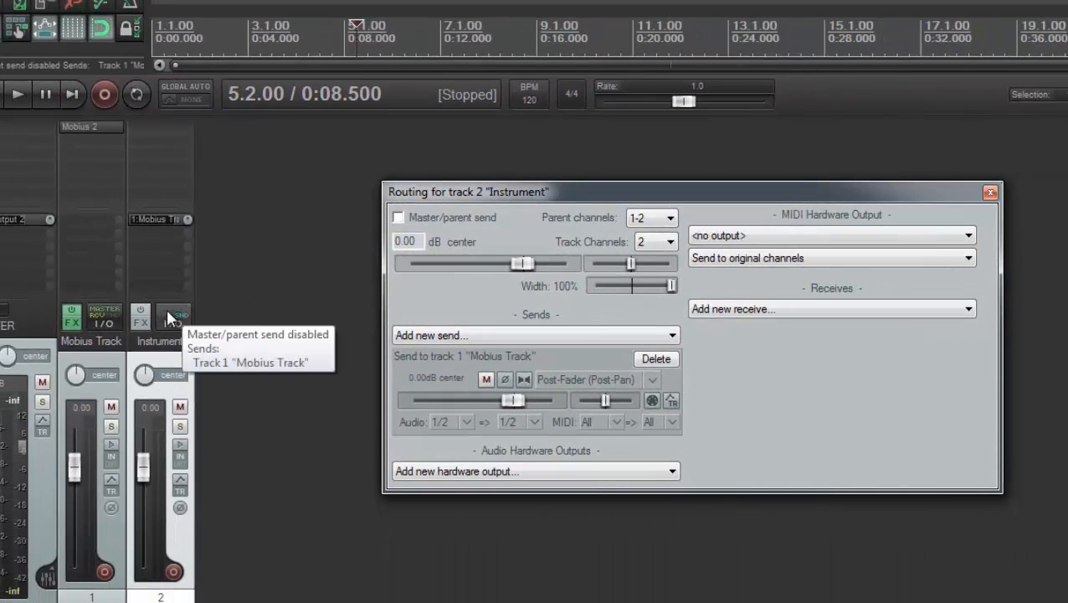
mouse_move(89, 433)
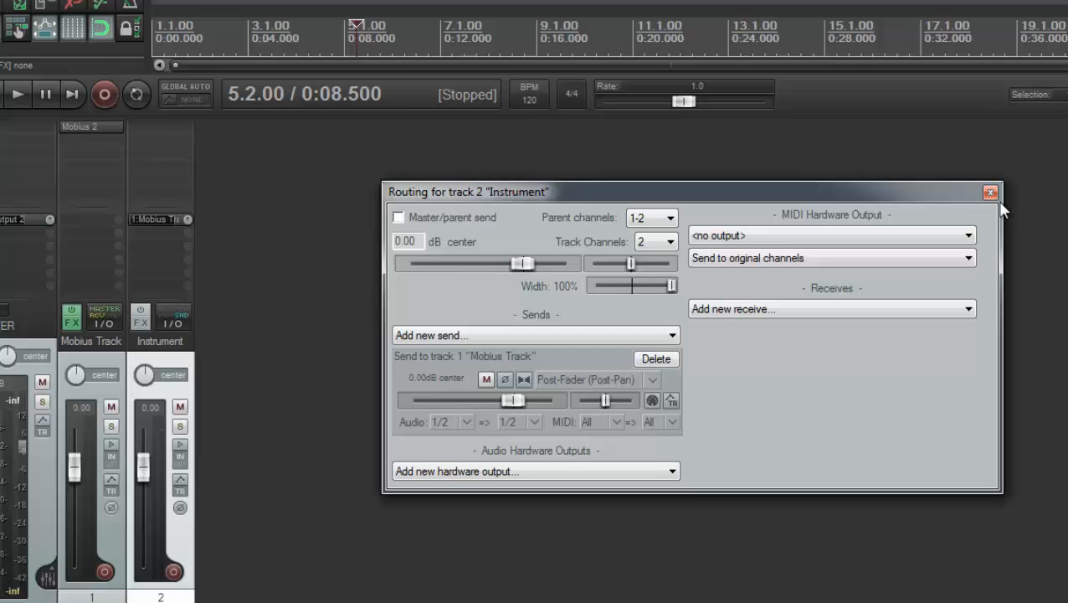
left_click(991, 192)
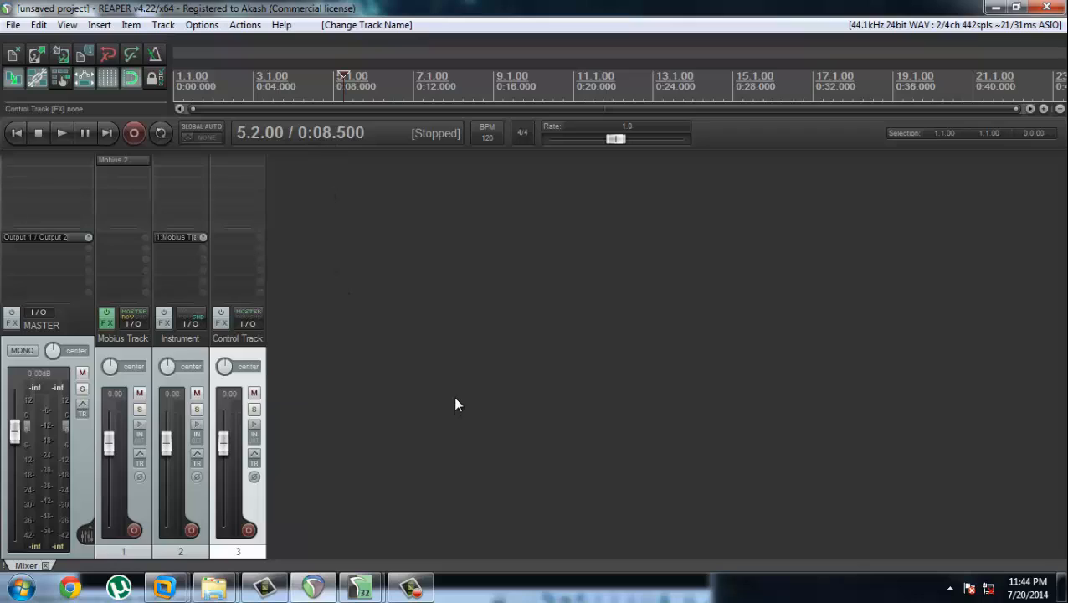
mouse_move(252, 362)
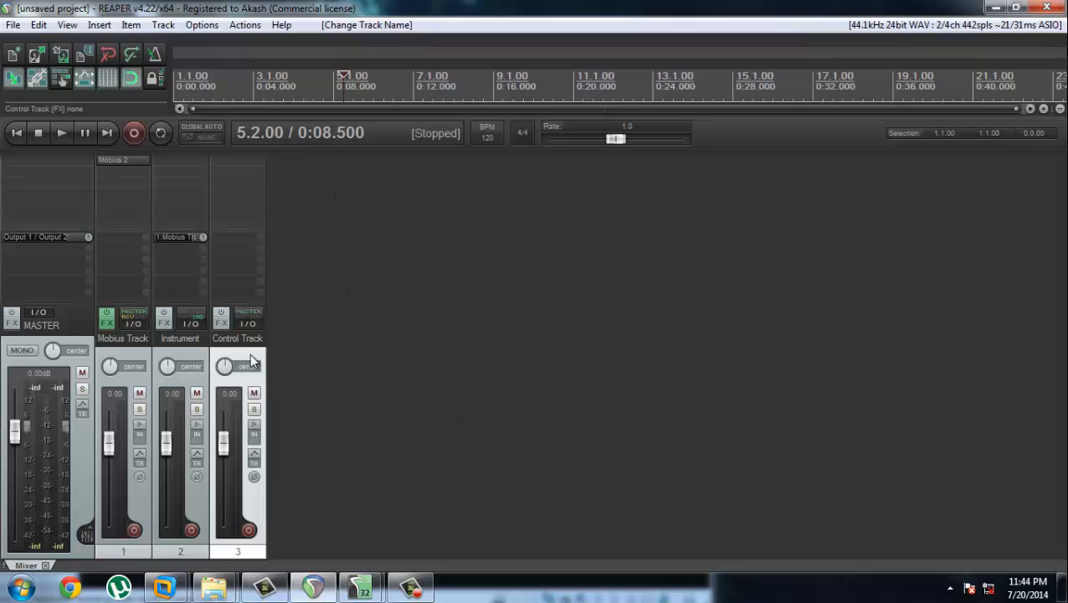
mouse_move(159, 350)
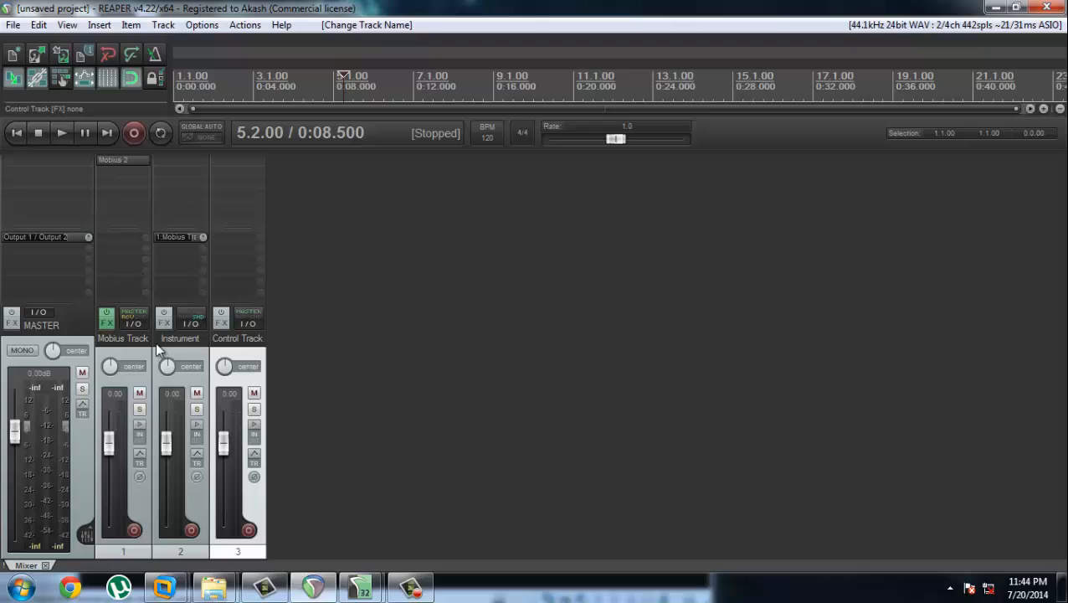
mouse_move(255, 350)
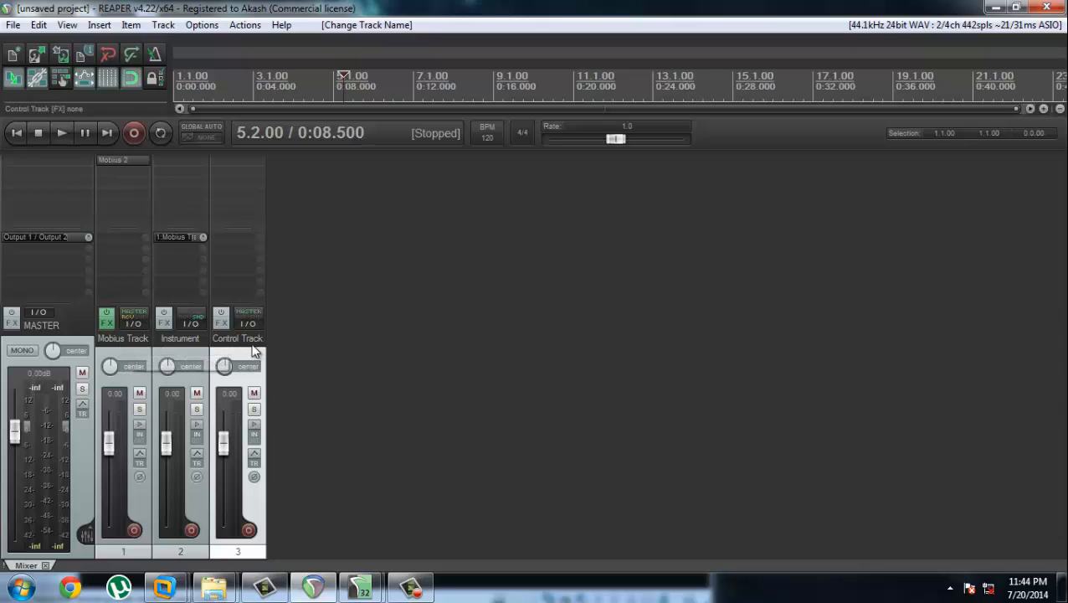
mouse_move(256, 352)
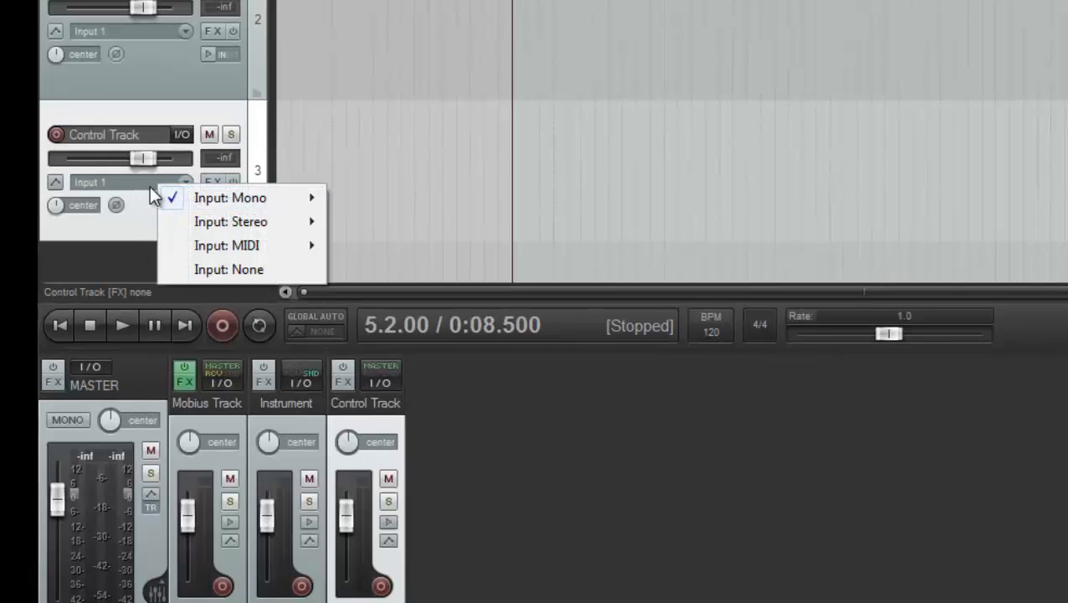
mouse_move(230, 197)
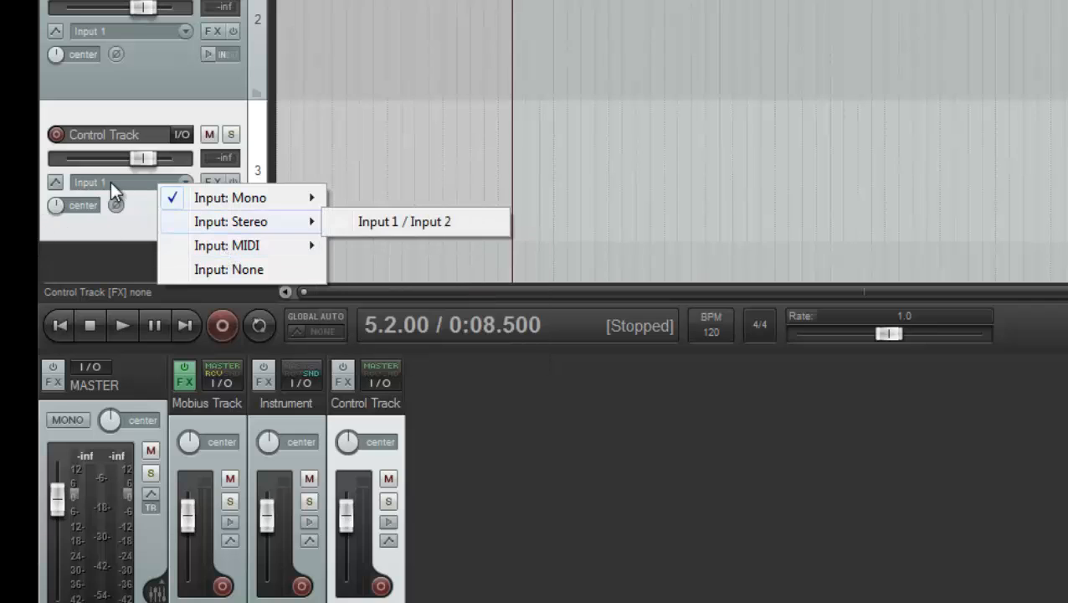
mouse_move(227, 246)
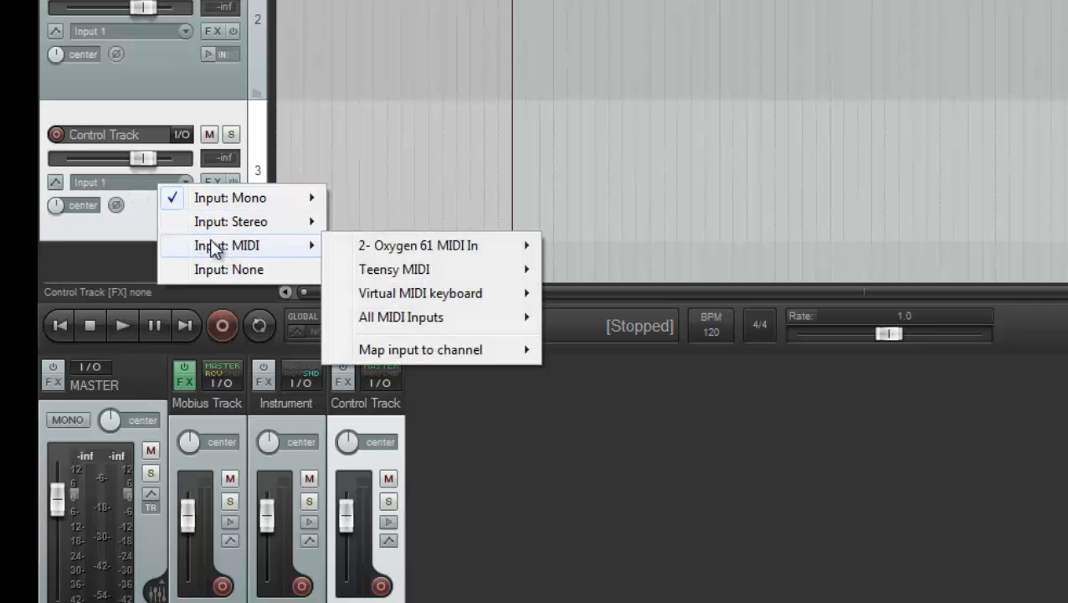
mouse_move(393, 268)
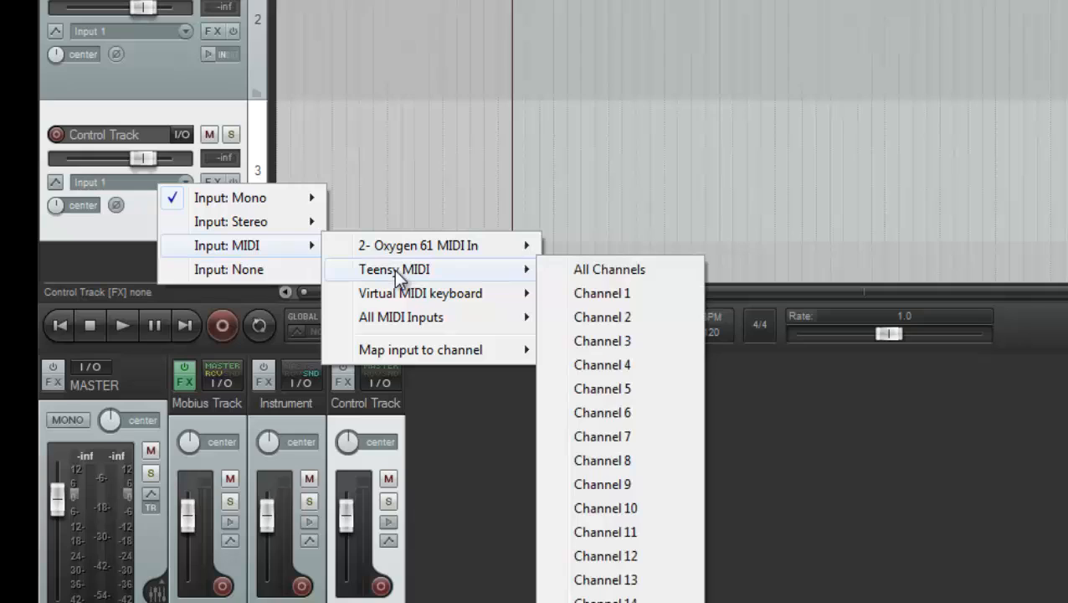
mouse_move(434, 284)
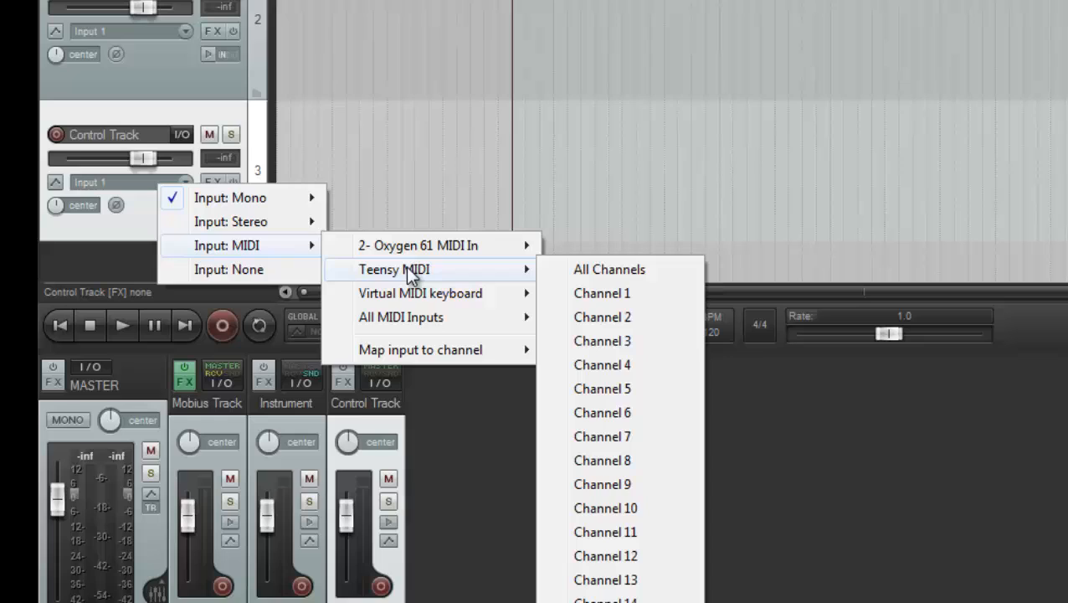
mouse_move(433, 277)
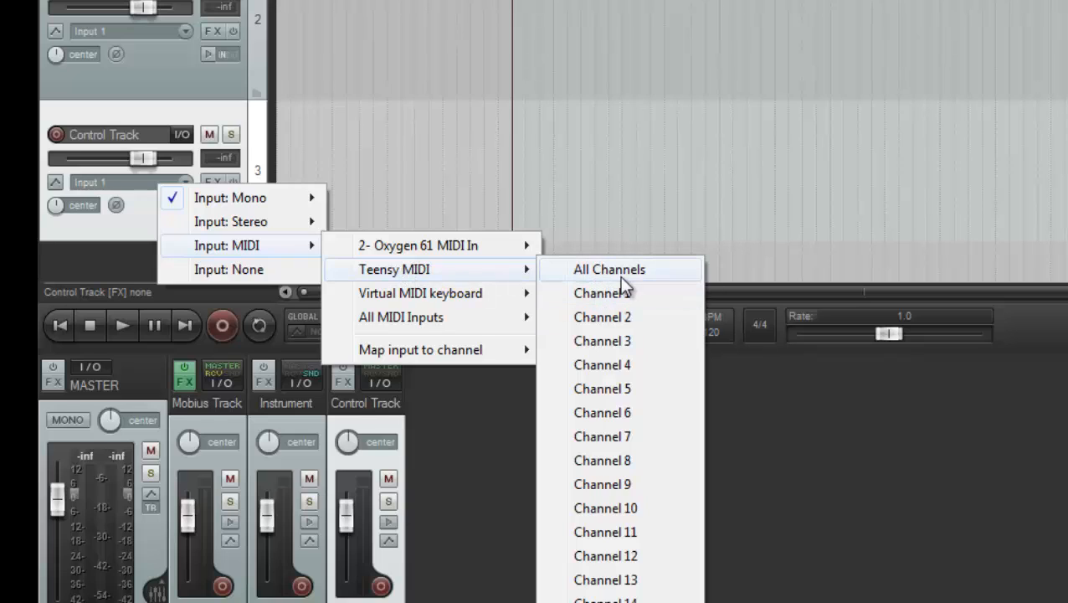
mouse_move(632, 281)
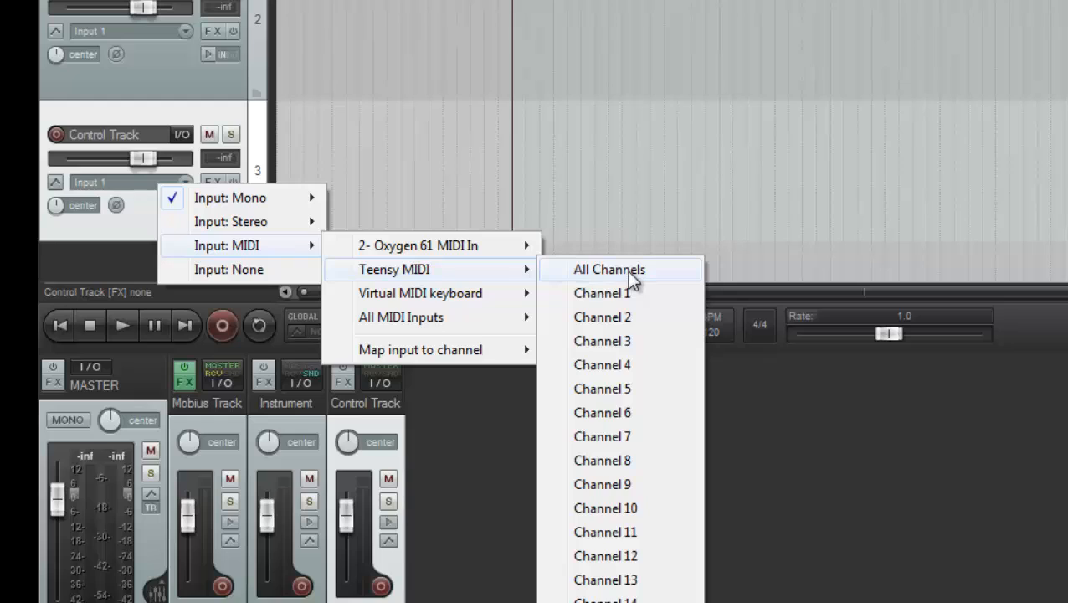
mouse_move(632, 301)
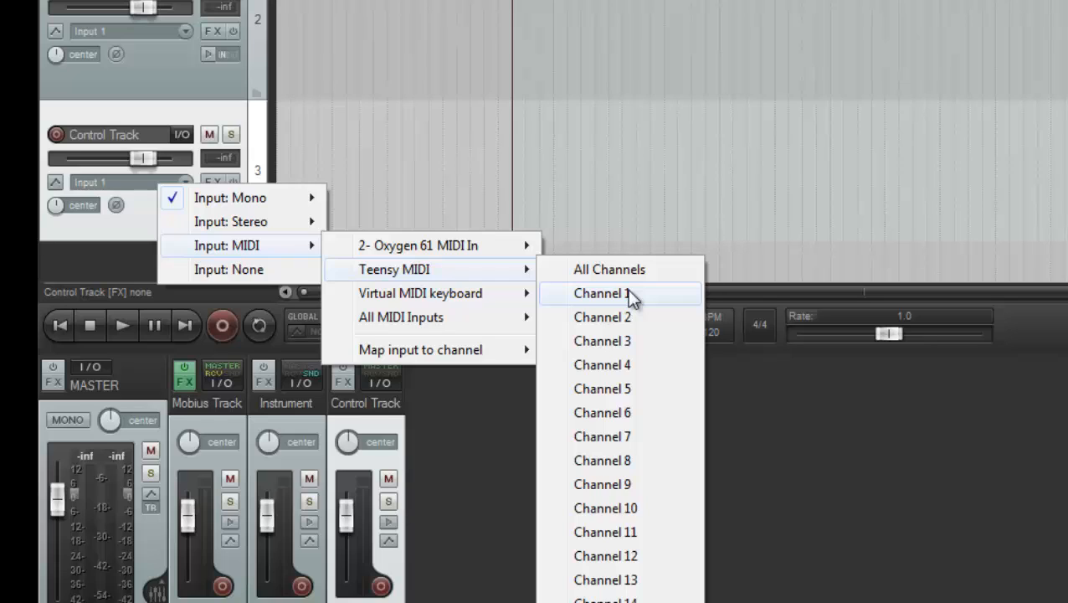
mouse_move(638, 308)
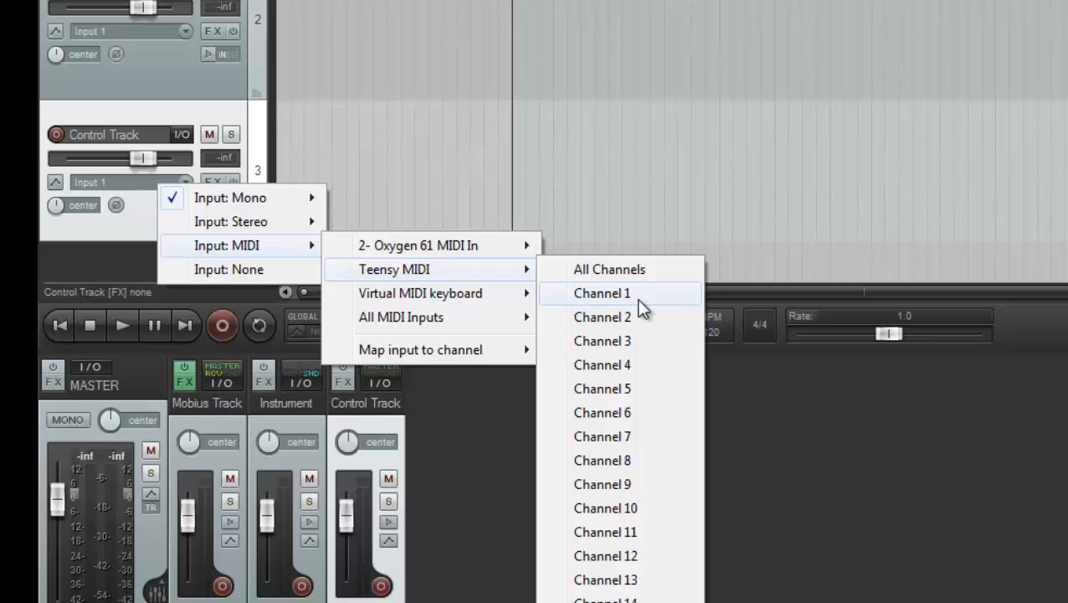
mouse_move(618, 277)
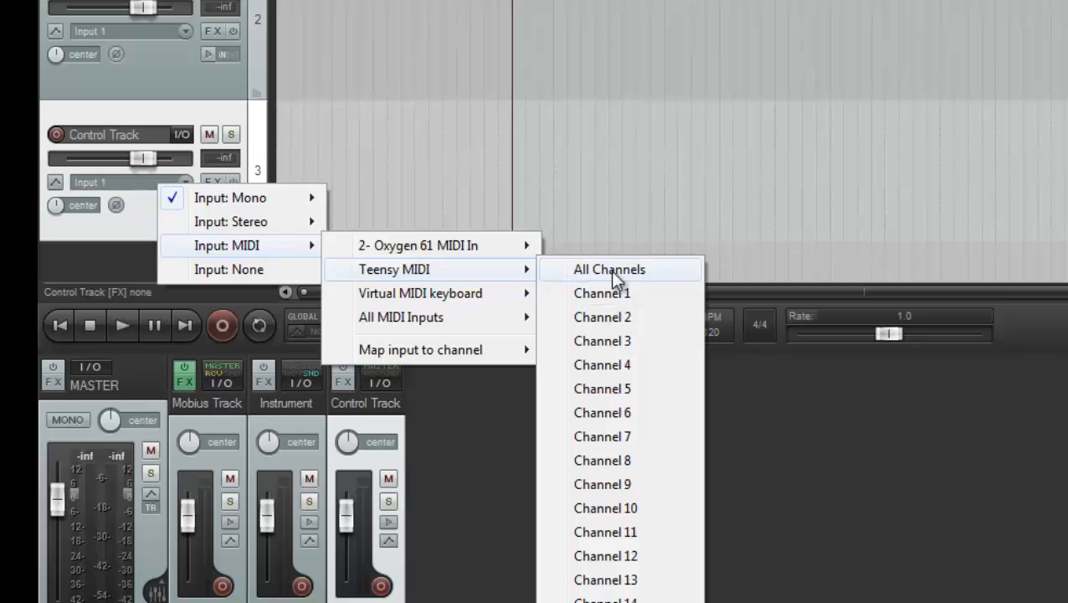
Set Control Track's input to MIDI > Teensy MIDI > All Channels.
left_click(608, 269)
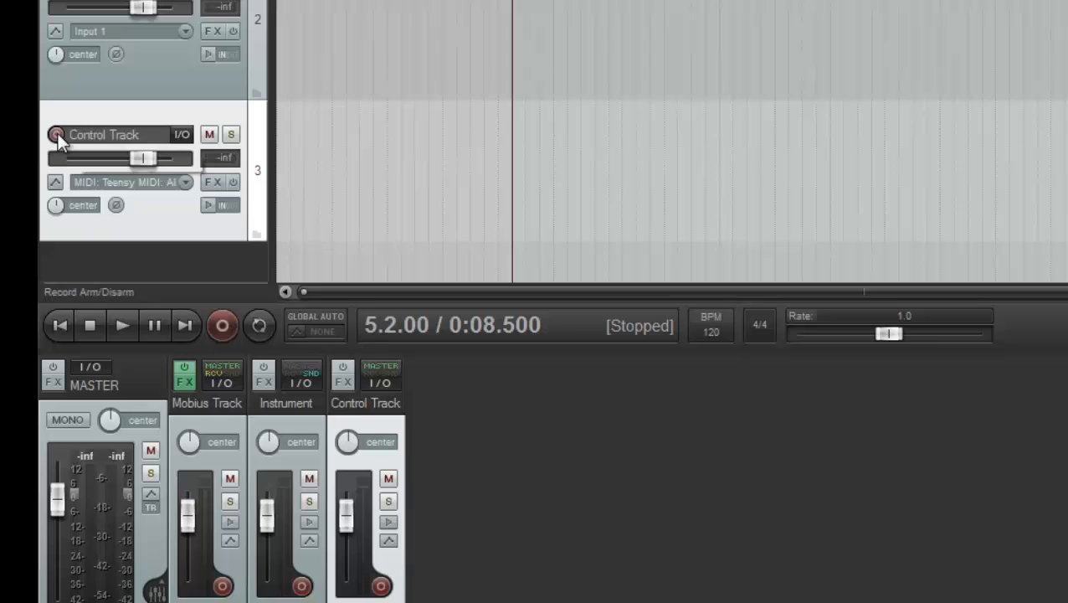
Record-arm Control Track and switch on its input monitoring.
left_click(56, 135)
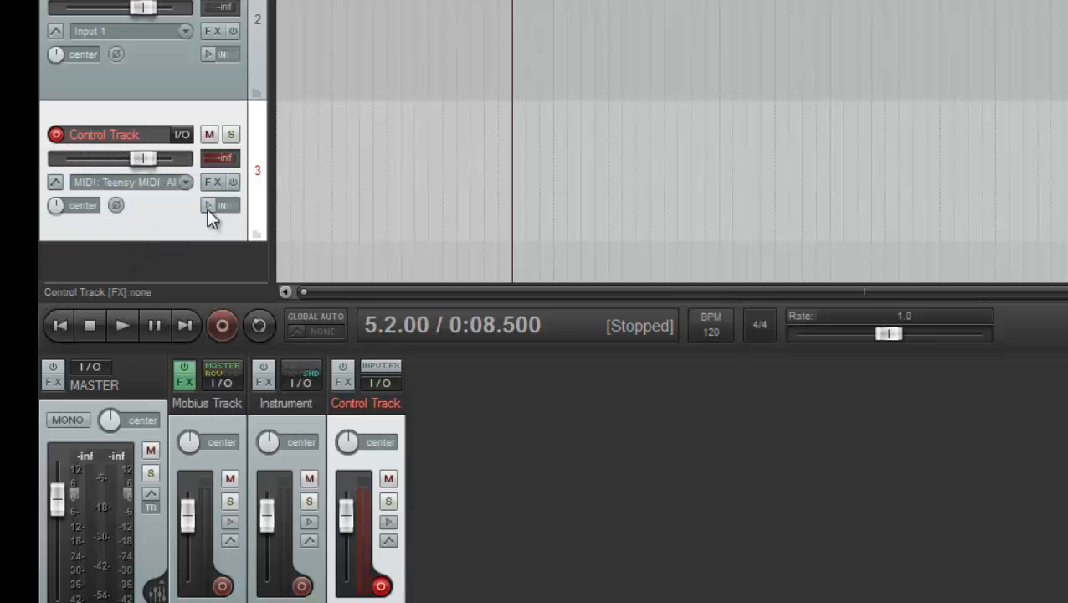
left_click(208, 205)
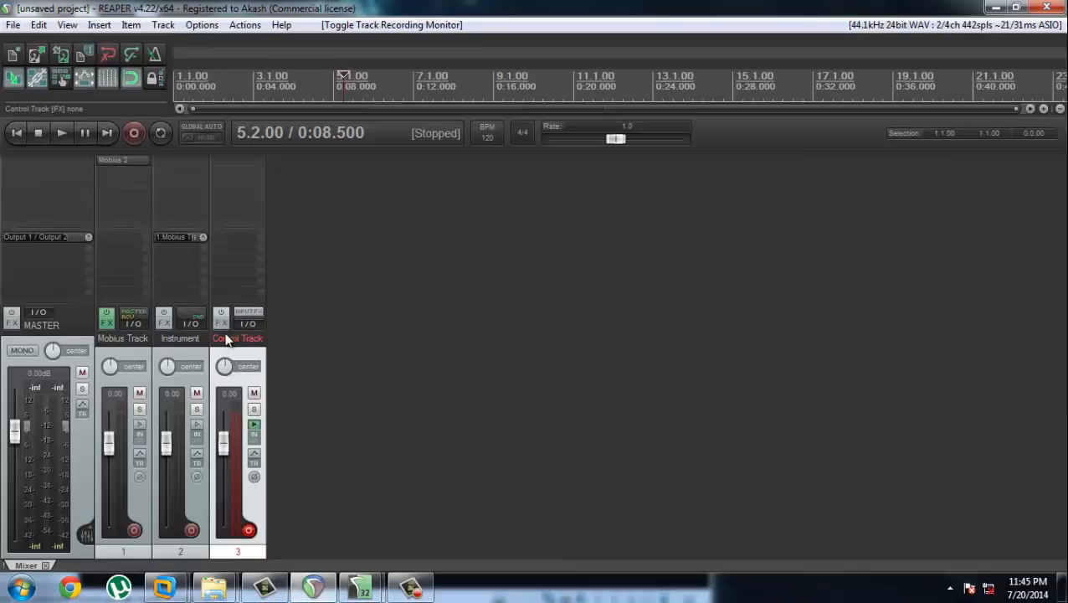
mouse_move(182, 361)
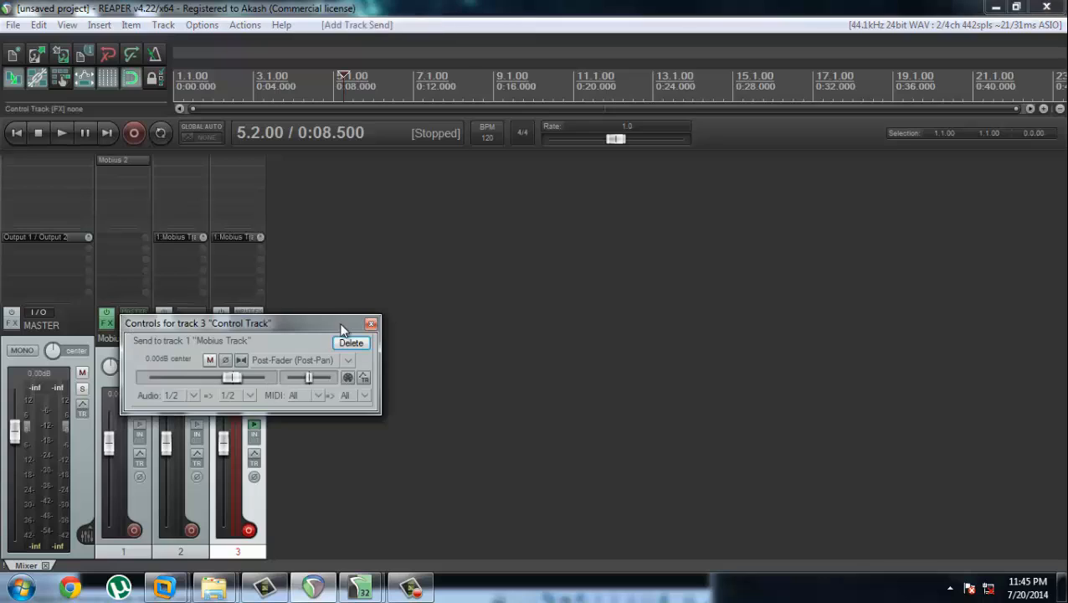
Close Control Track's send controls and reopen Mobius Track's FX chain.
left_click(372, 323)
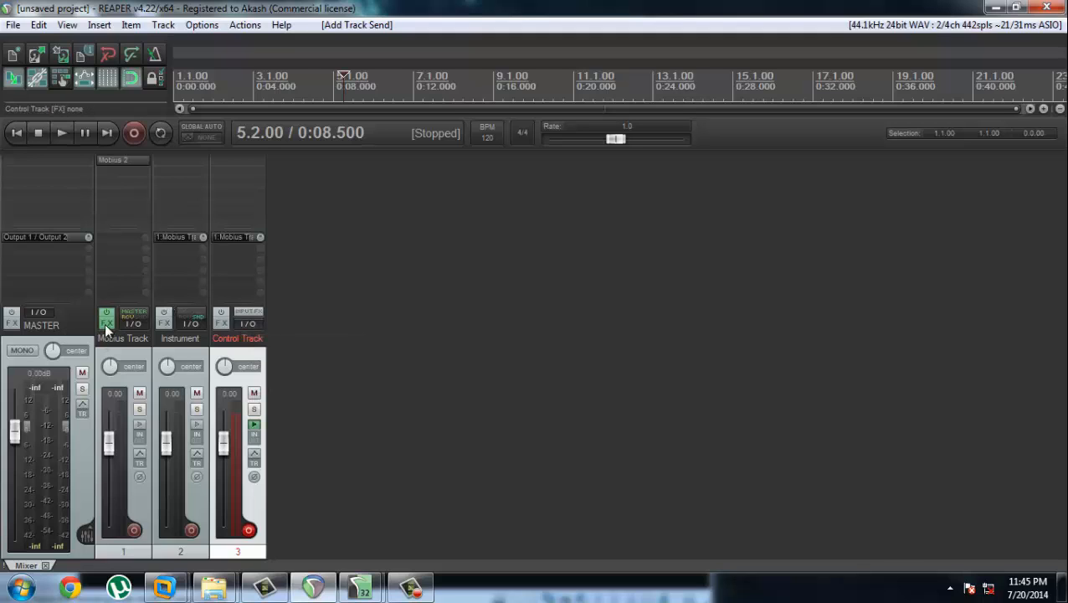
left_click(107, 317)
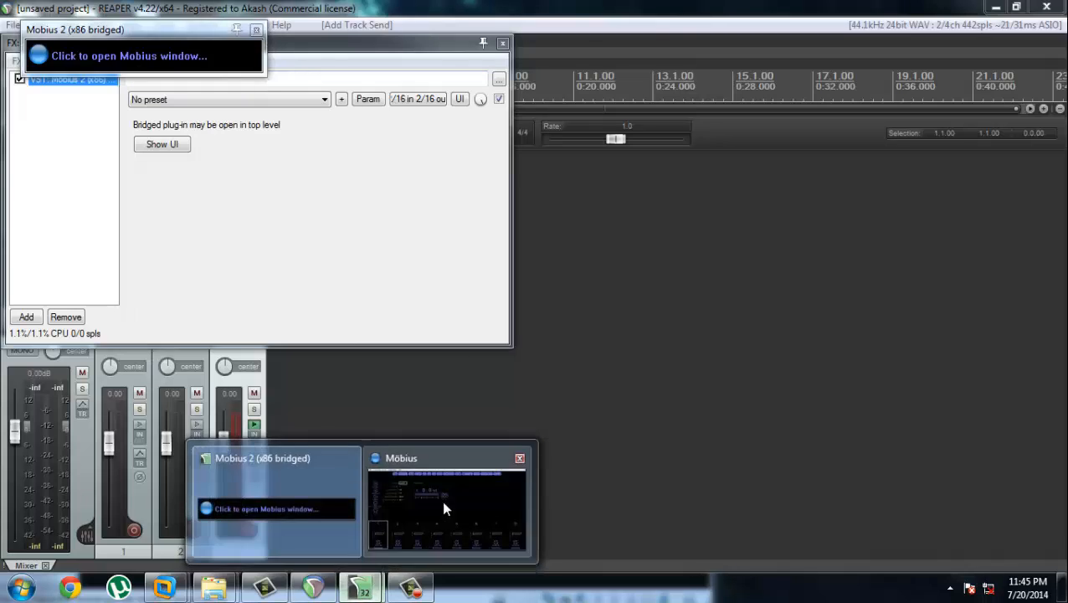
Show the Mobius window and choose Configuration > Track Setups.
left_click(447, 502)
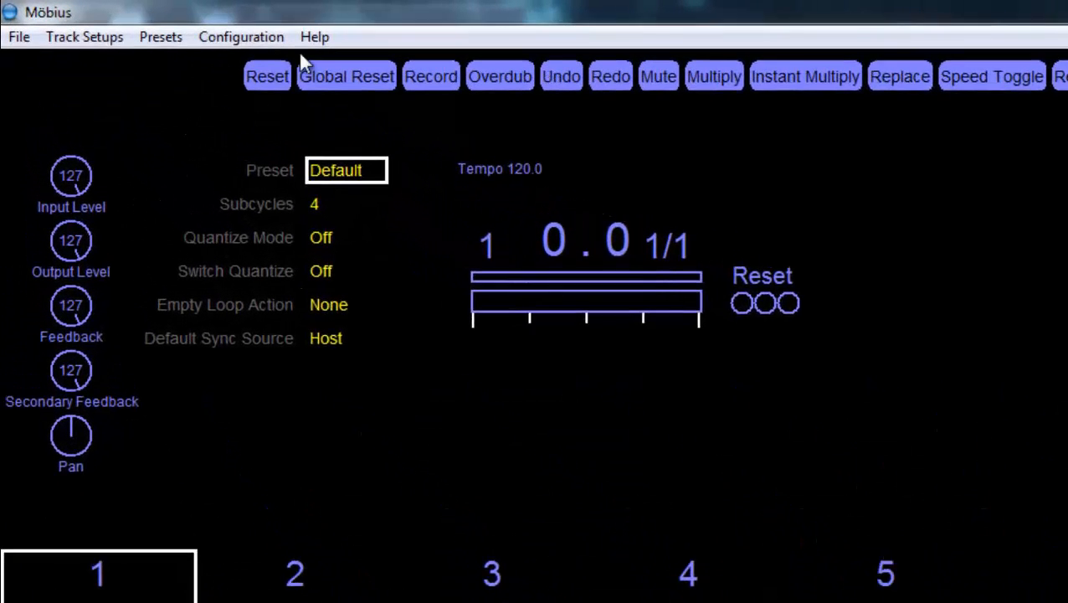
left_click(241, 37)
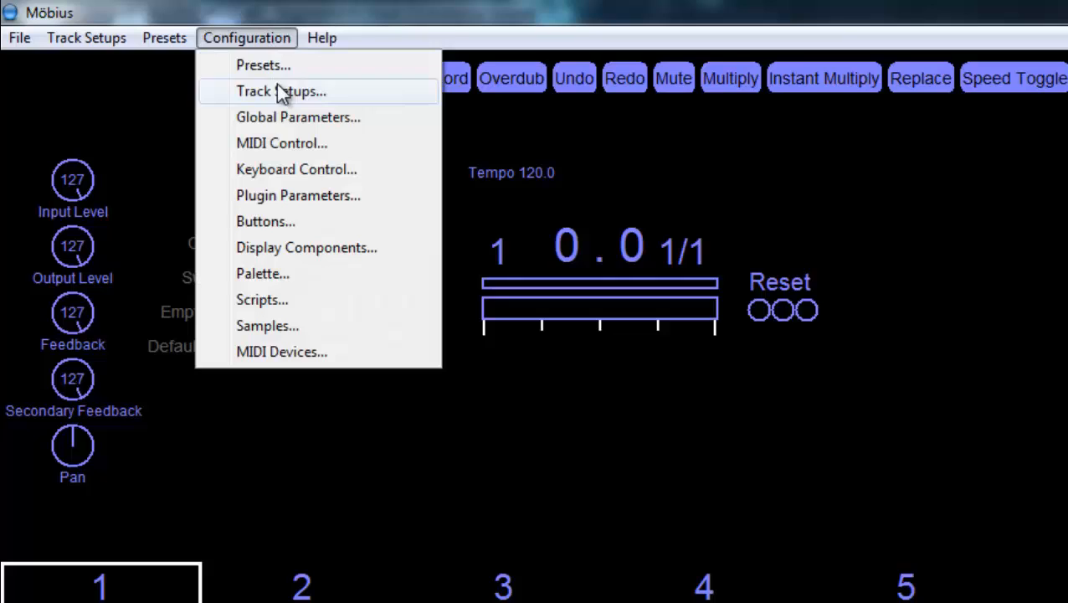
left_click(322, 38)
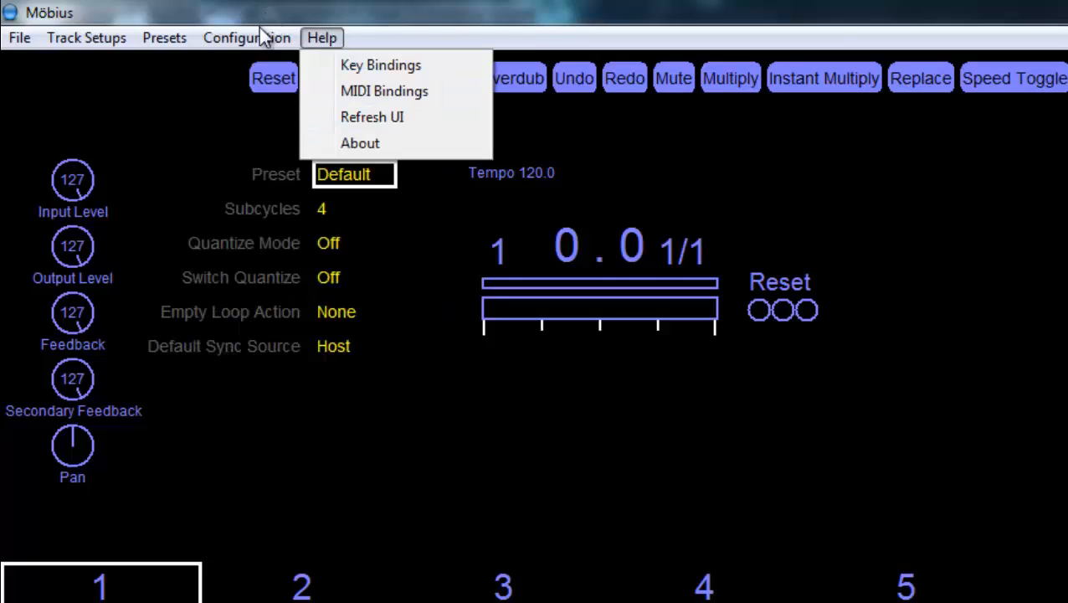
left_click(246, 37)
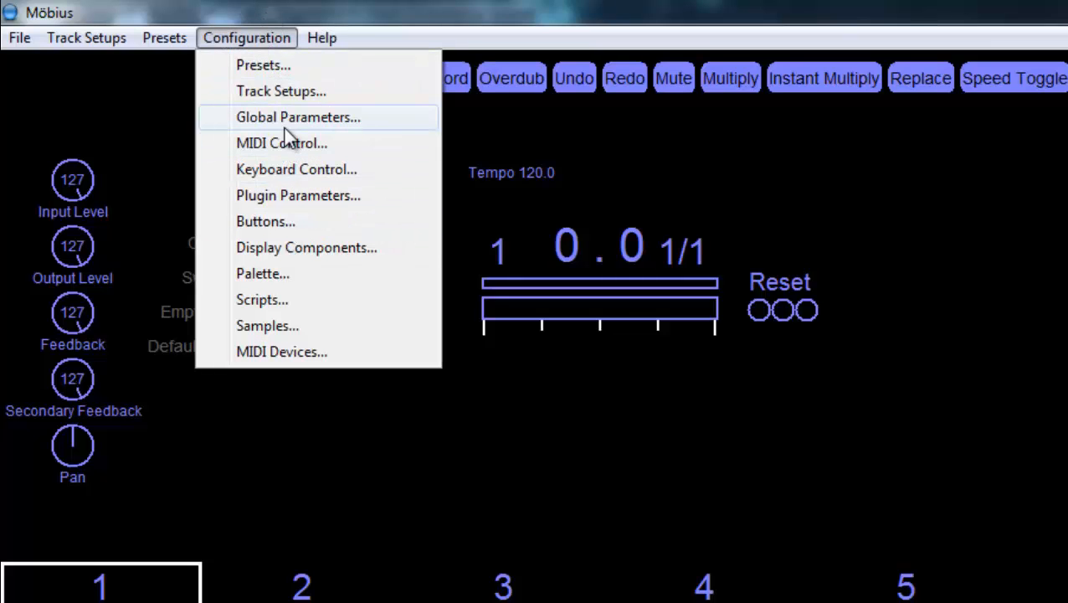
left_click(281, 90)
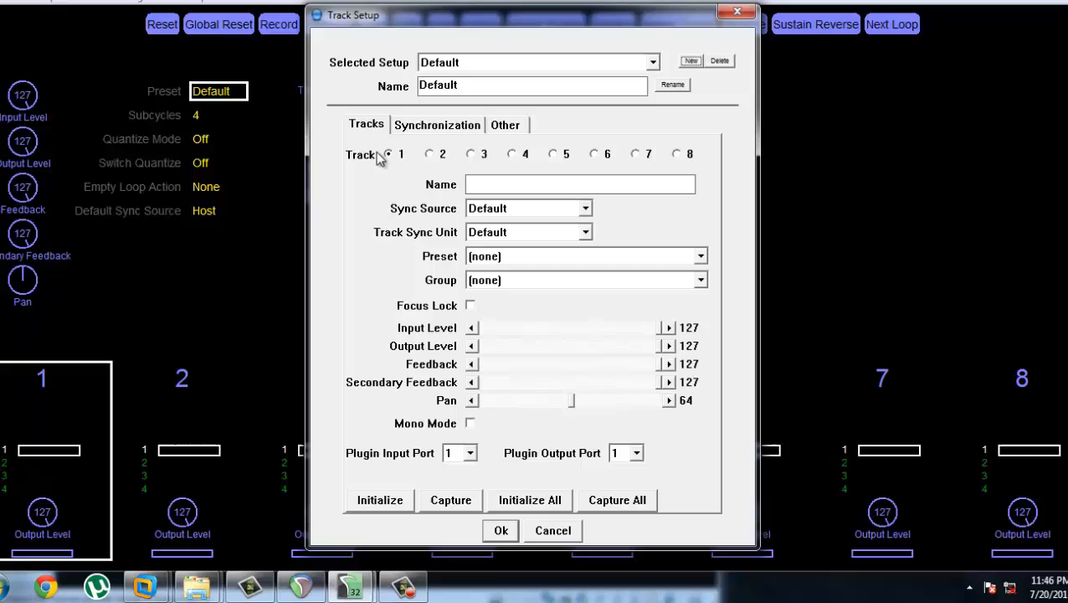
Confirm Default Sync Source is Host on the Synchronization tab, then click Ok.
left_click(387, 153)
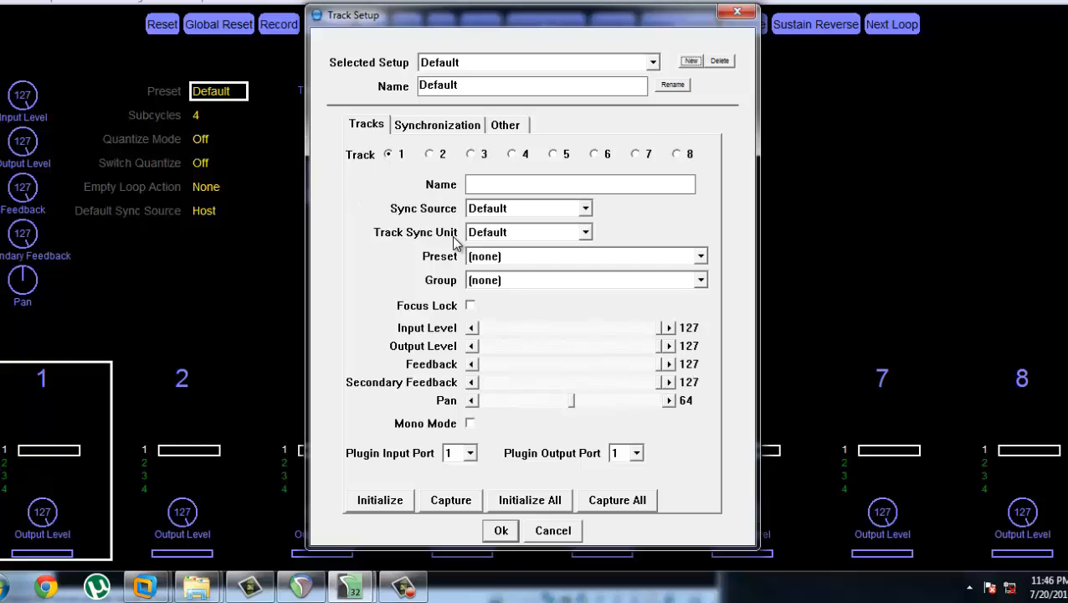
mouse_move(525, 246)
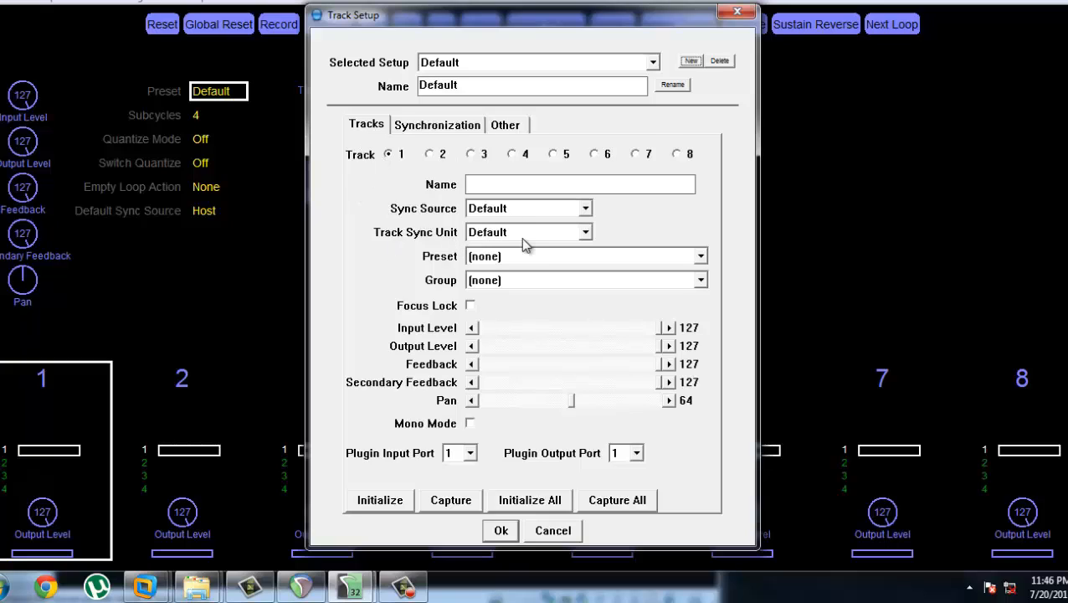
mouse_move(535, 216)
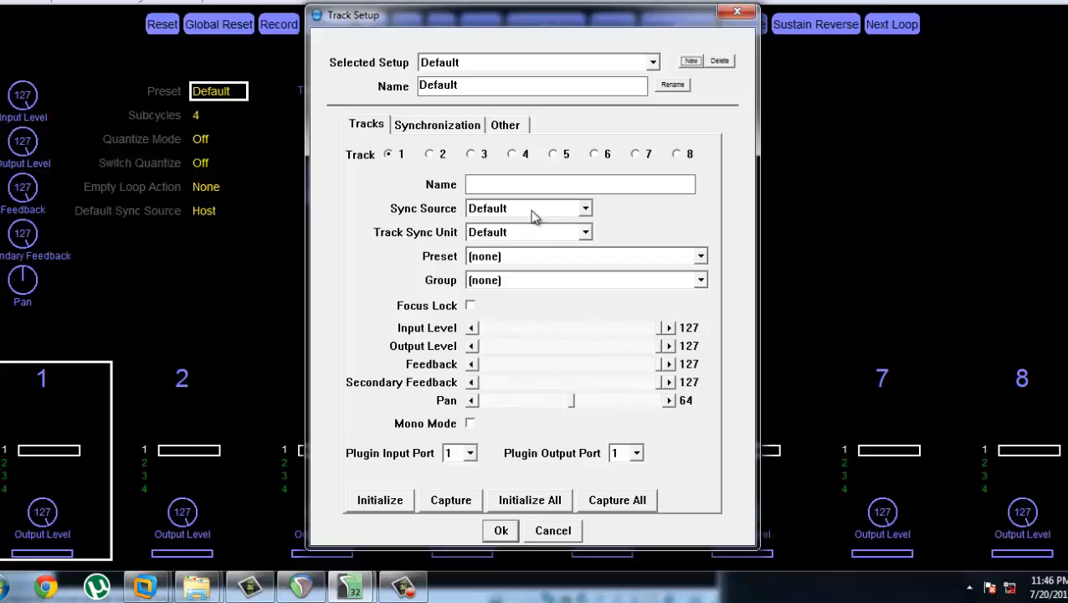
mouse_move(452, 197)
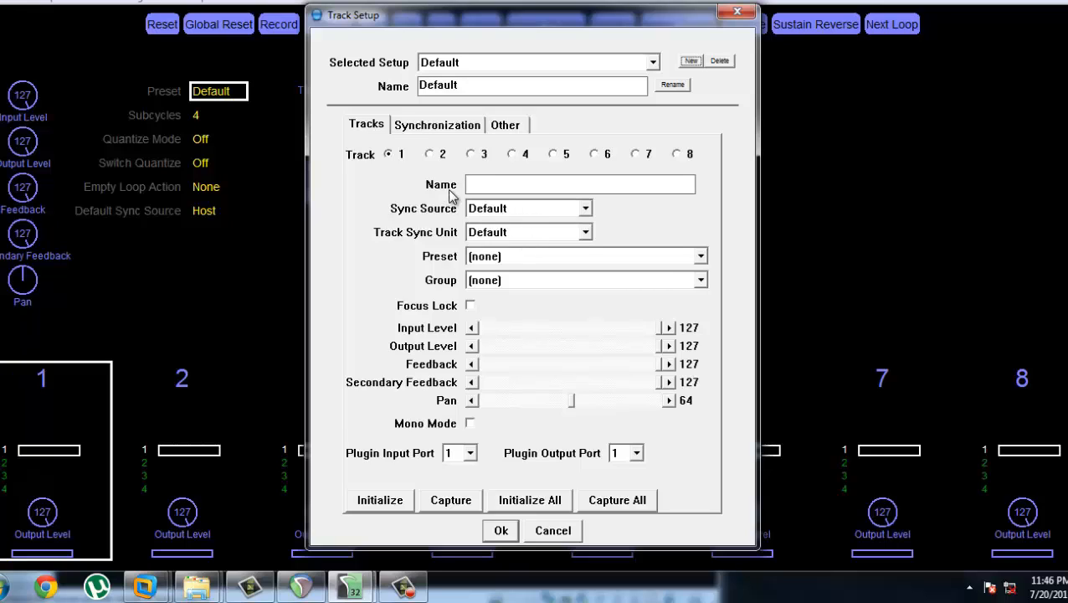
left_click(437, 124)
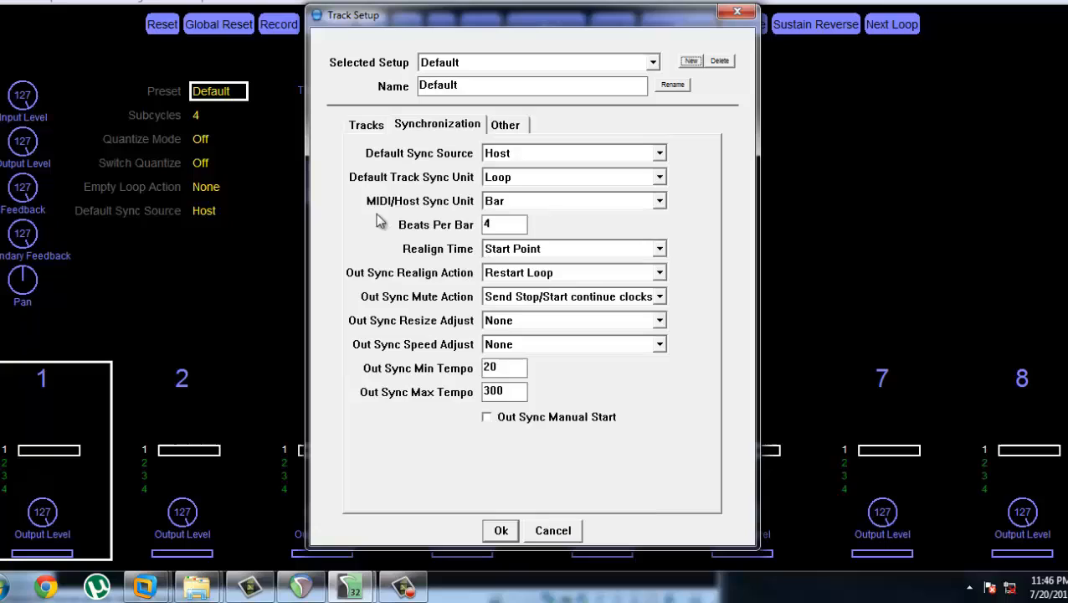
mouse_move(460, 163)
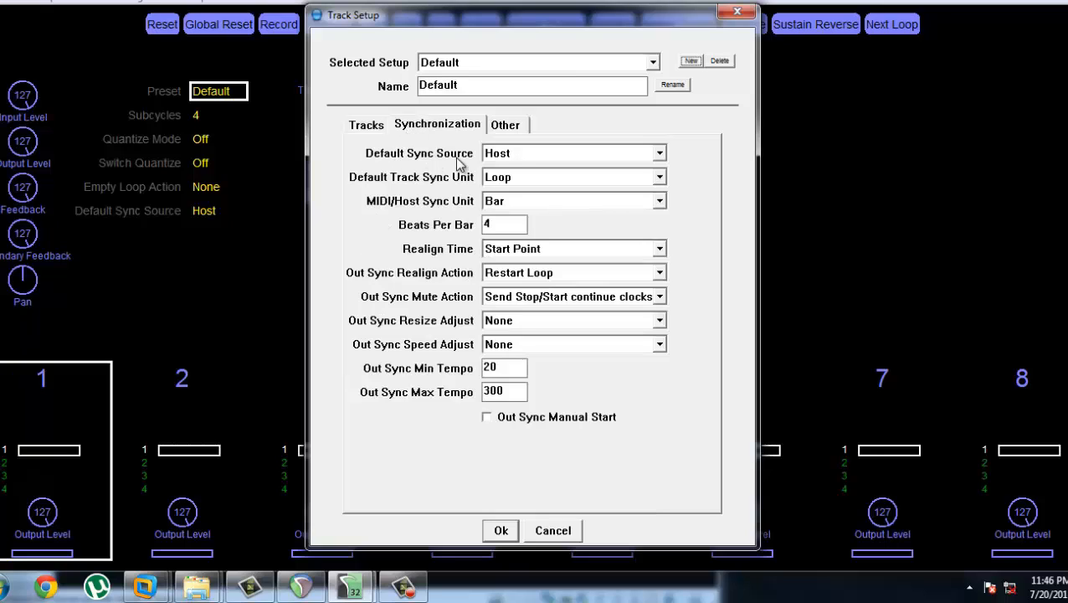
left_click(573, 153)
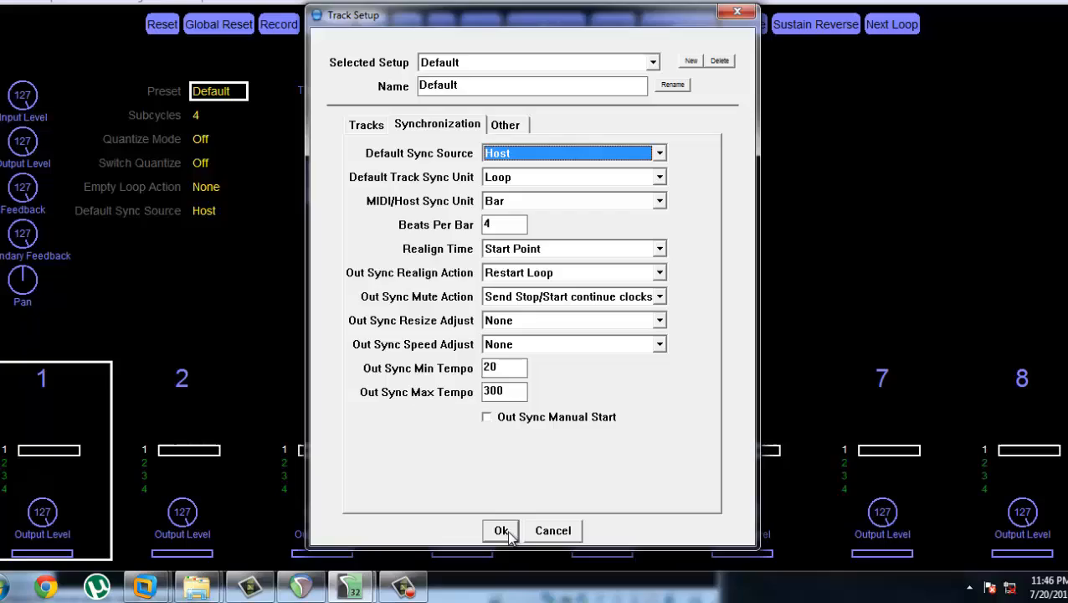
left_click(501, 529)
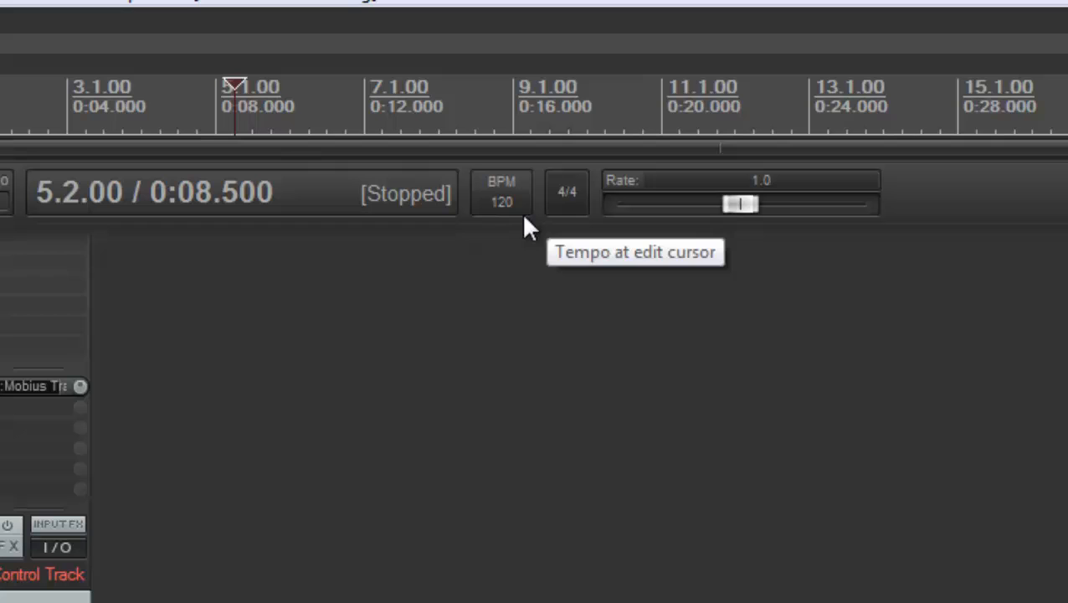
mouse_move(431, 510)
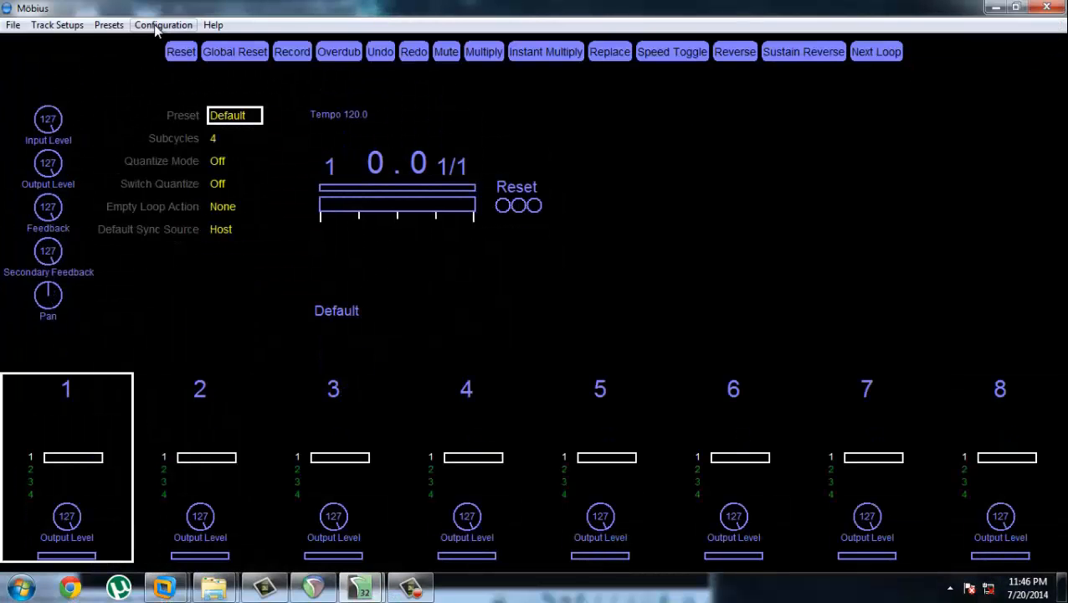
left_click(162, 24)
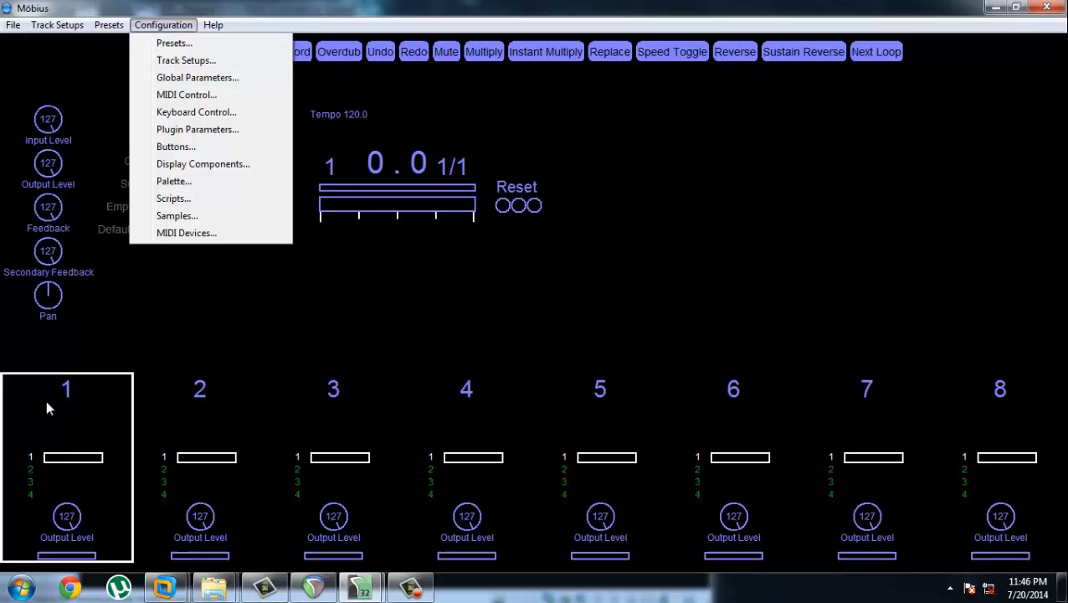
mouse_move(552, 104)
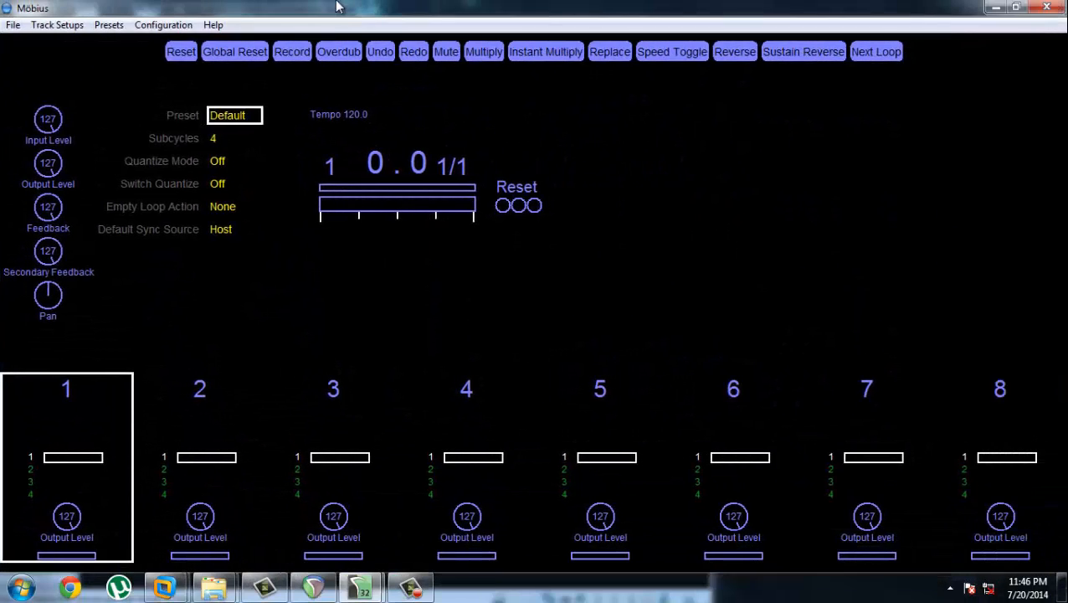
left_click(163, 25)
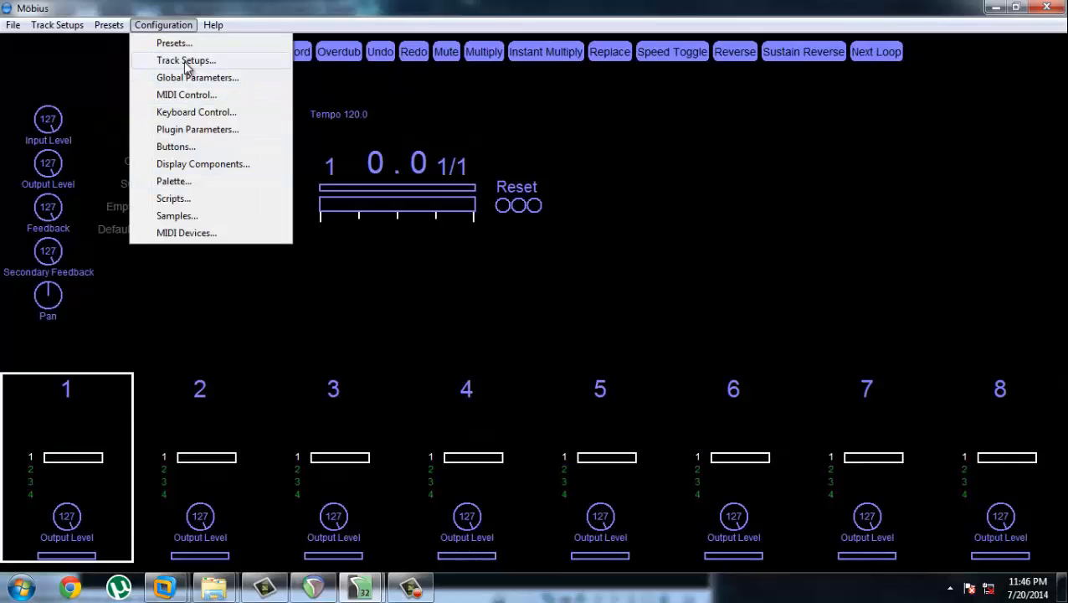
left_click(186, 59)
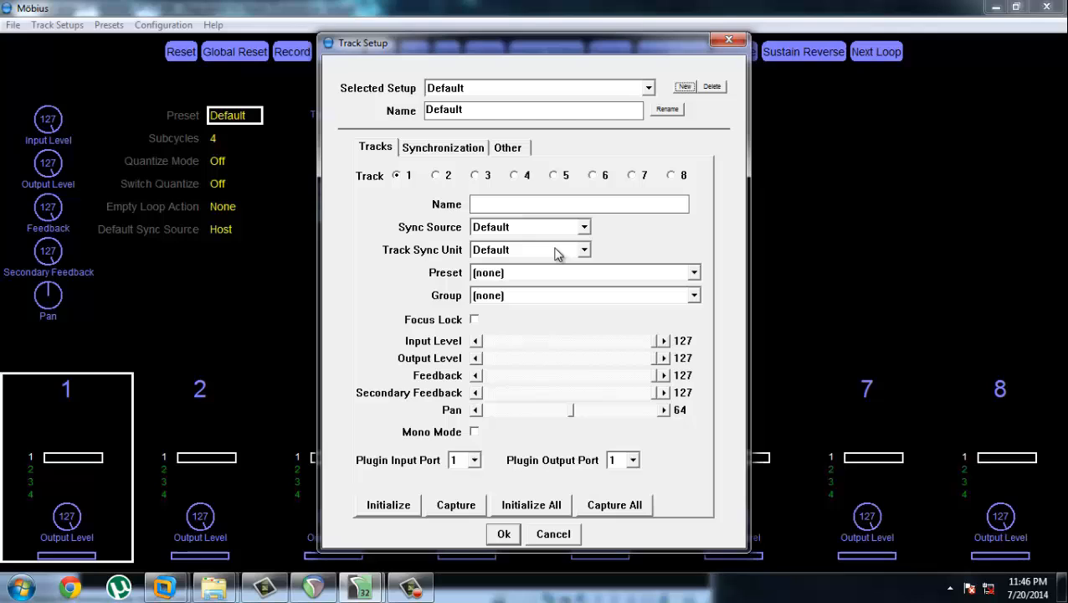
mouse_move(505, 478)
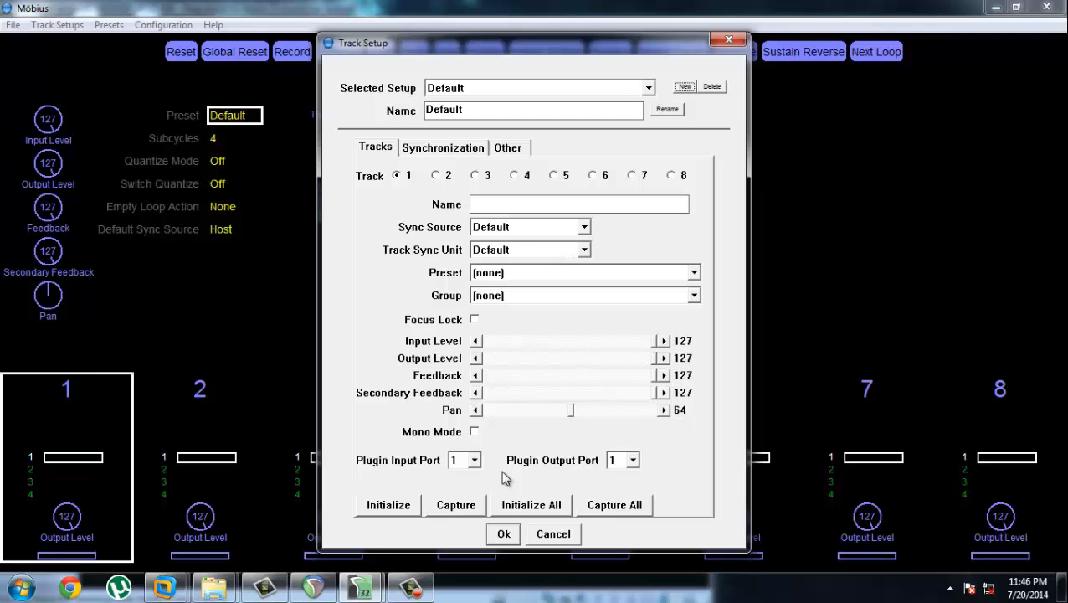
mouse_move(513, 478)
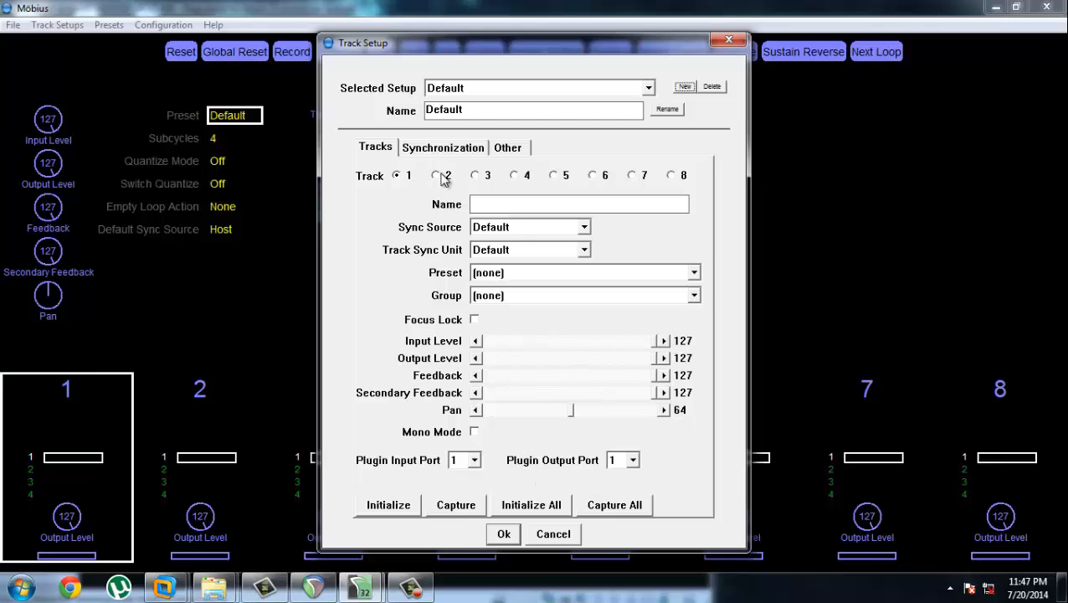
left_click(475, 175)
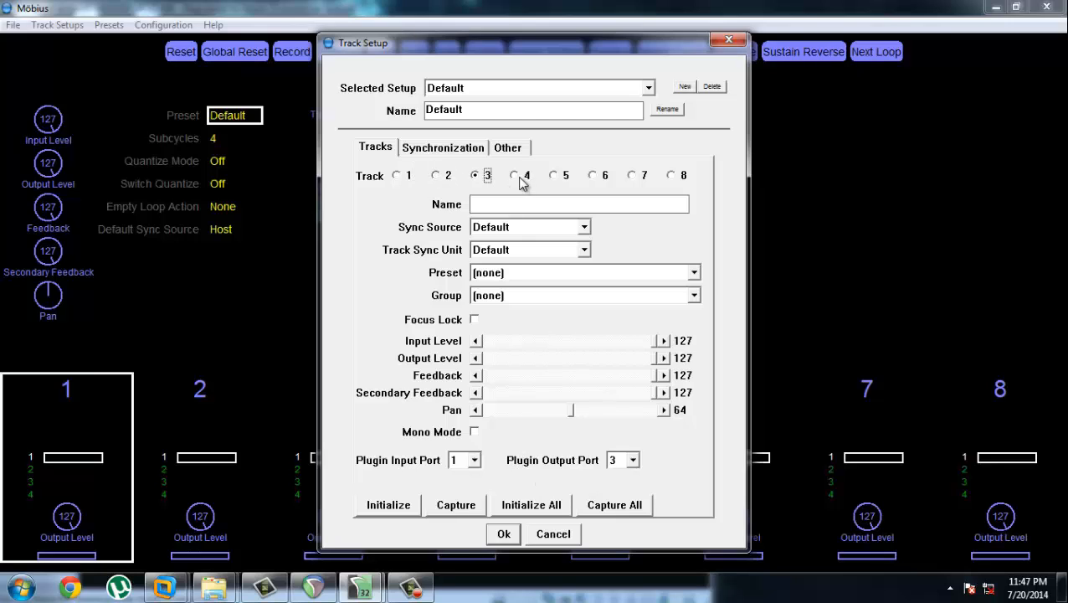
left_click(631, 175)
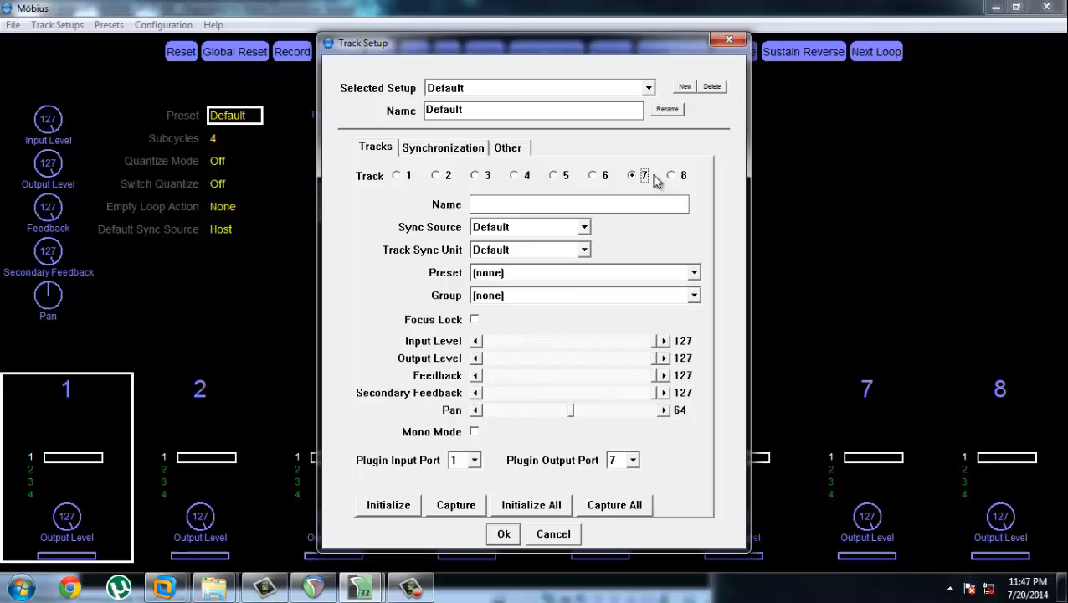
left_click(396, 175)
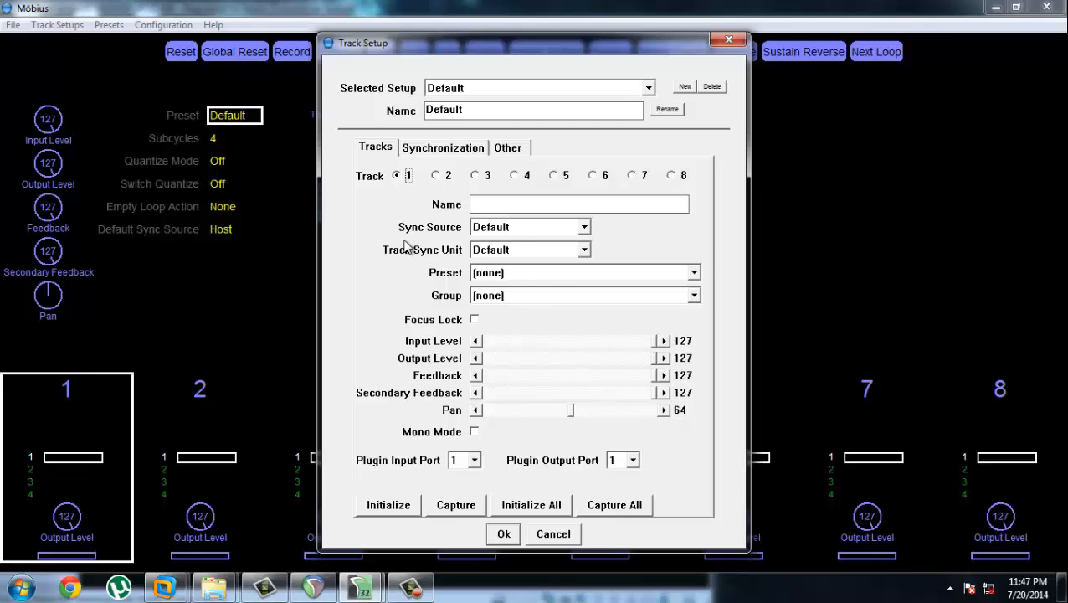
mouse_move(342, 327)
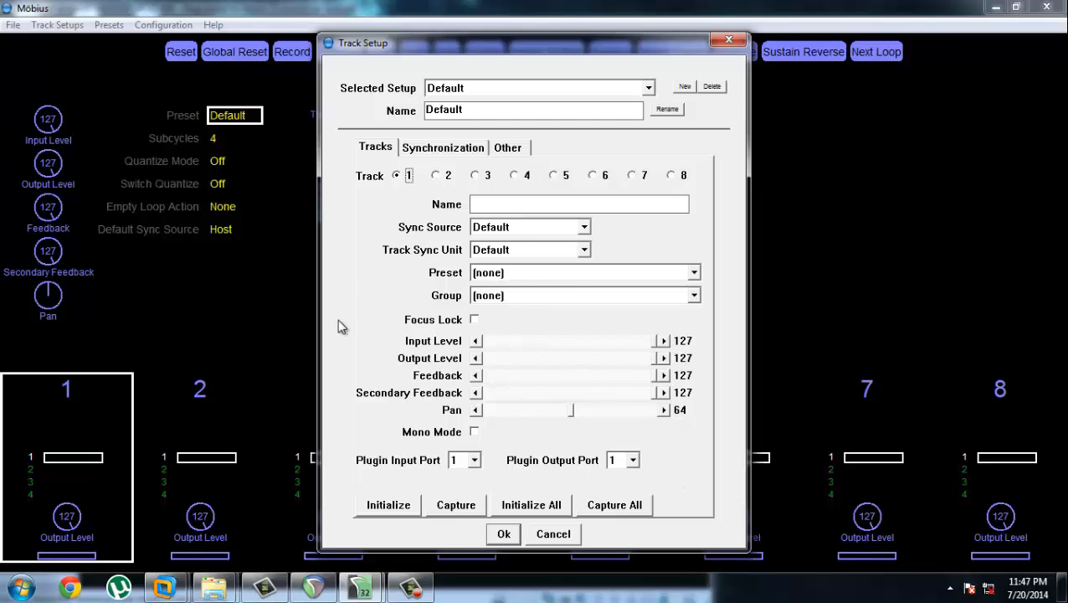
mouse_move(383, 197)
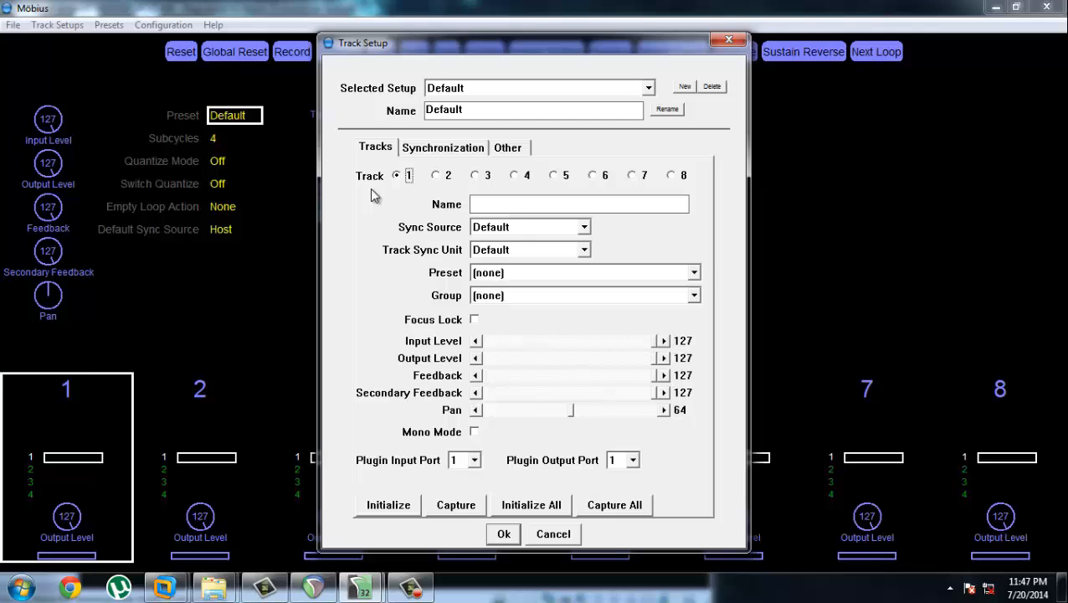
mouse_move(551, 470)
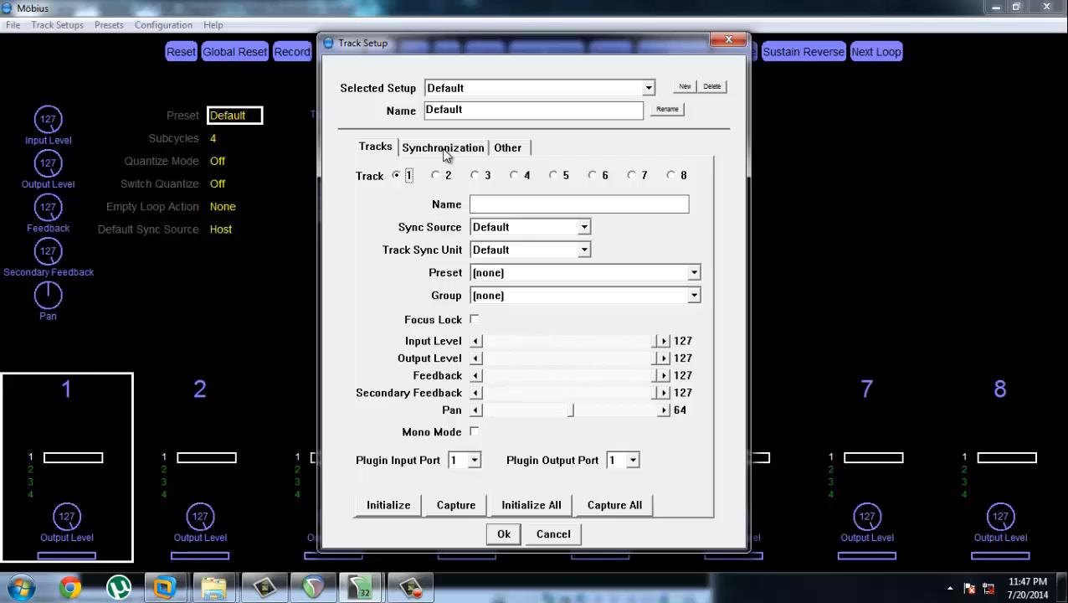
left_click(507, 148)
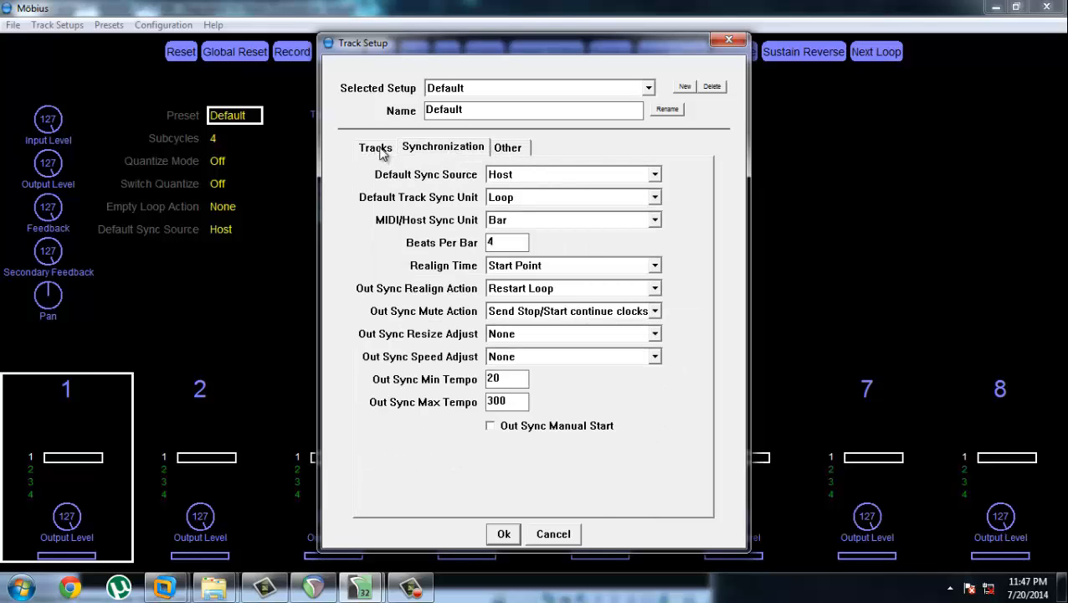
left_click(503, 533)
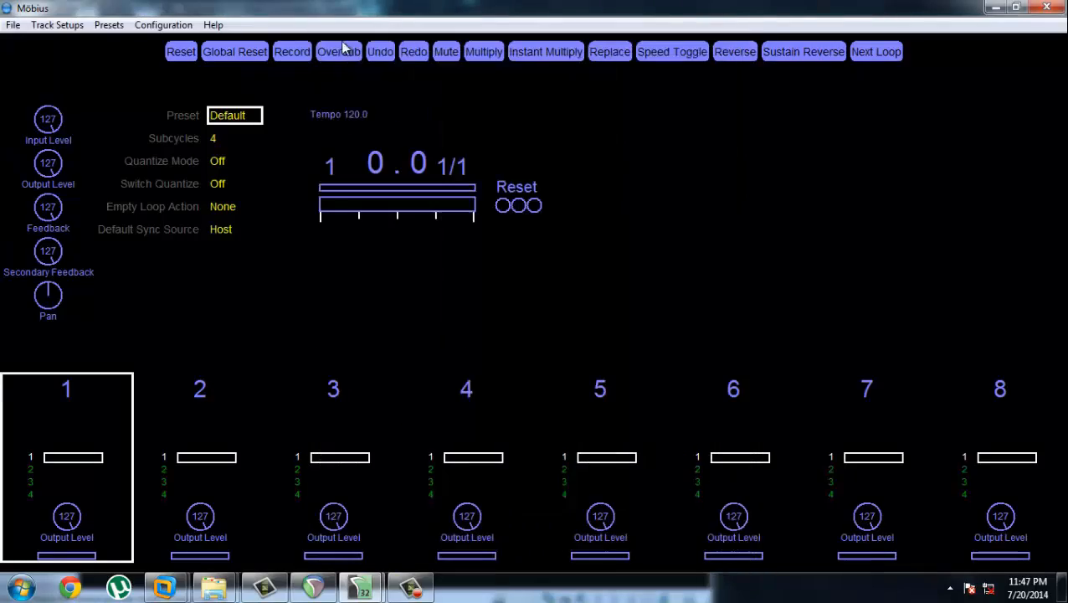
Open Configuration > Global Parameters and check Monitor Audio Input on Miscellaneous.
left_click(163, 24)
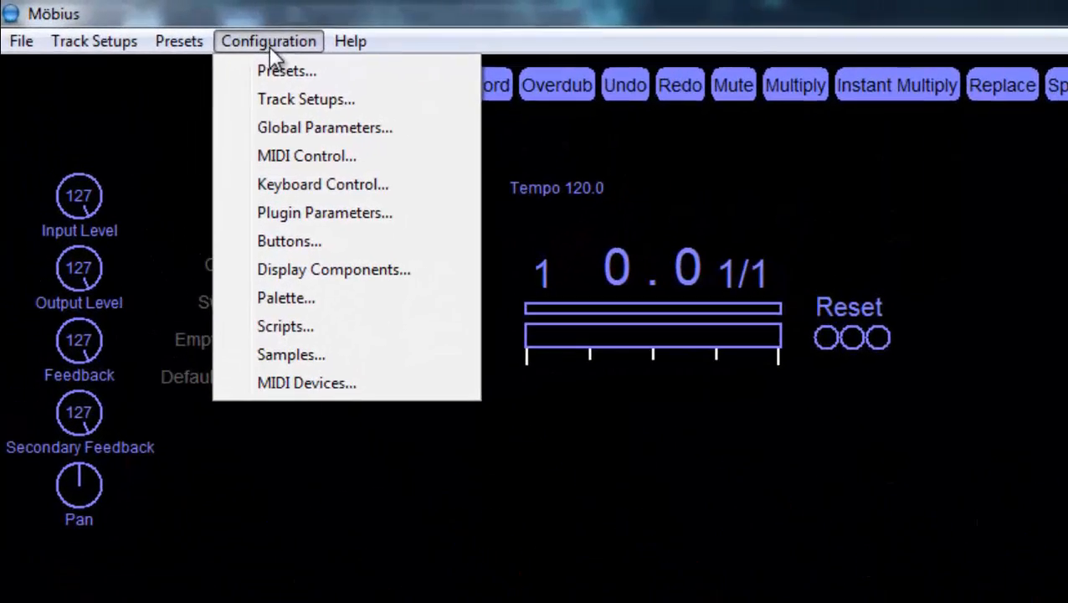
left_click(324, 127)
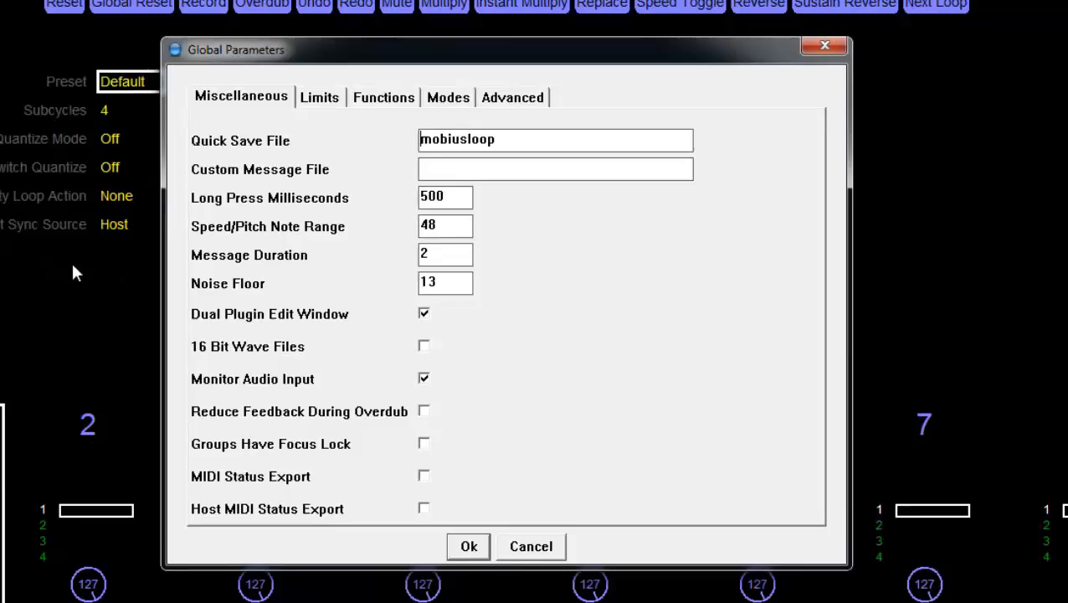
mouse_move(384, 384)
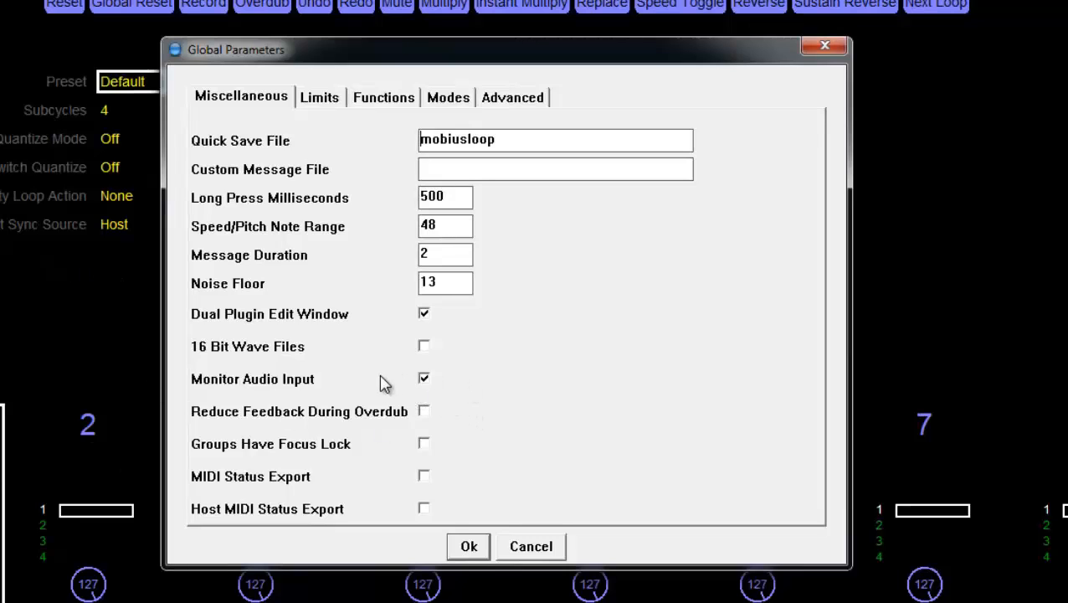
mouse_move(433, 381)
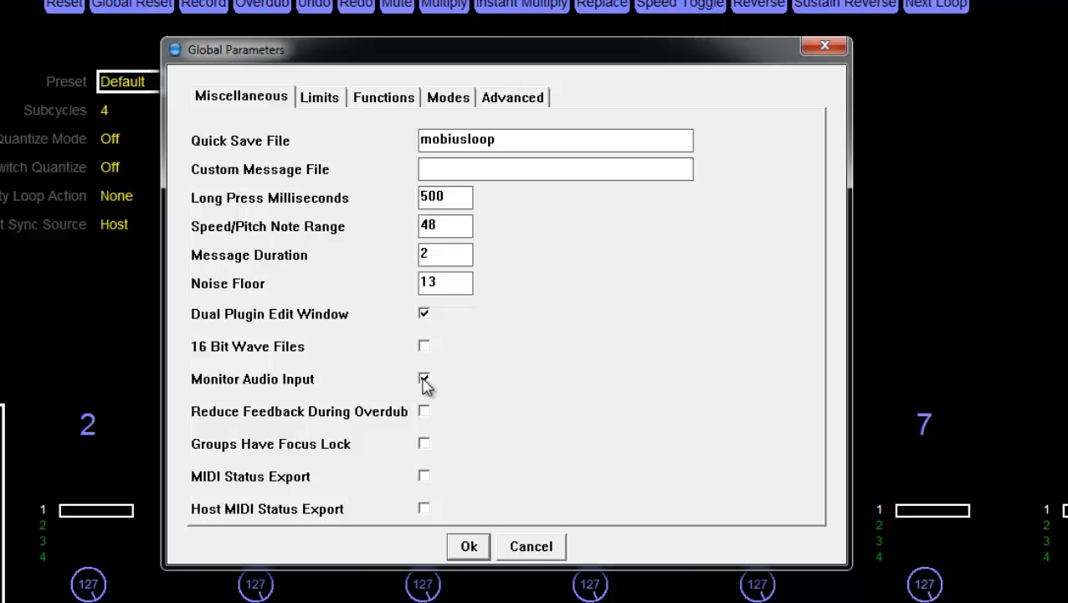
left_click(425, 378)
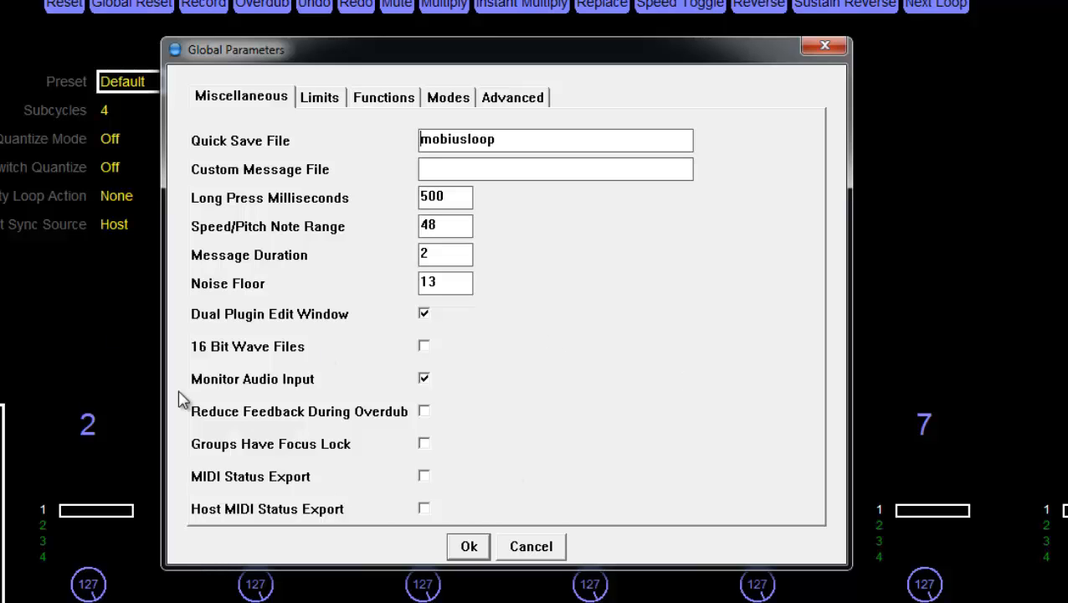